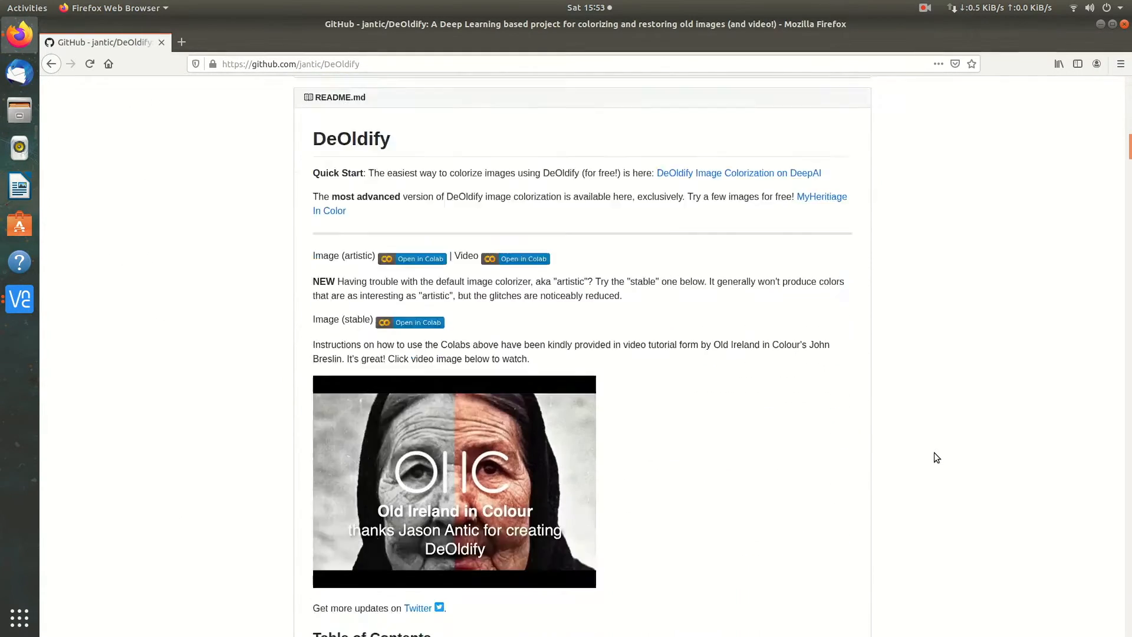
- Scroll down the DeOldify README to browse its before-and-after example photos
scroll("down", 3)
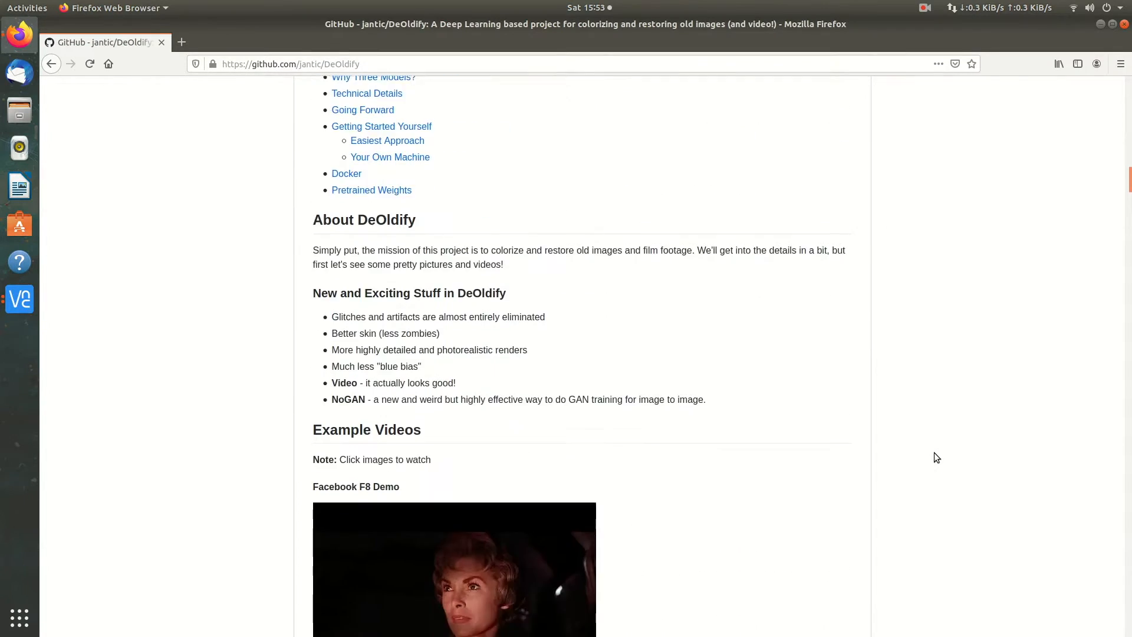
scroll("down", 3)
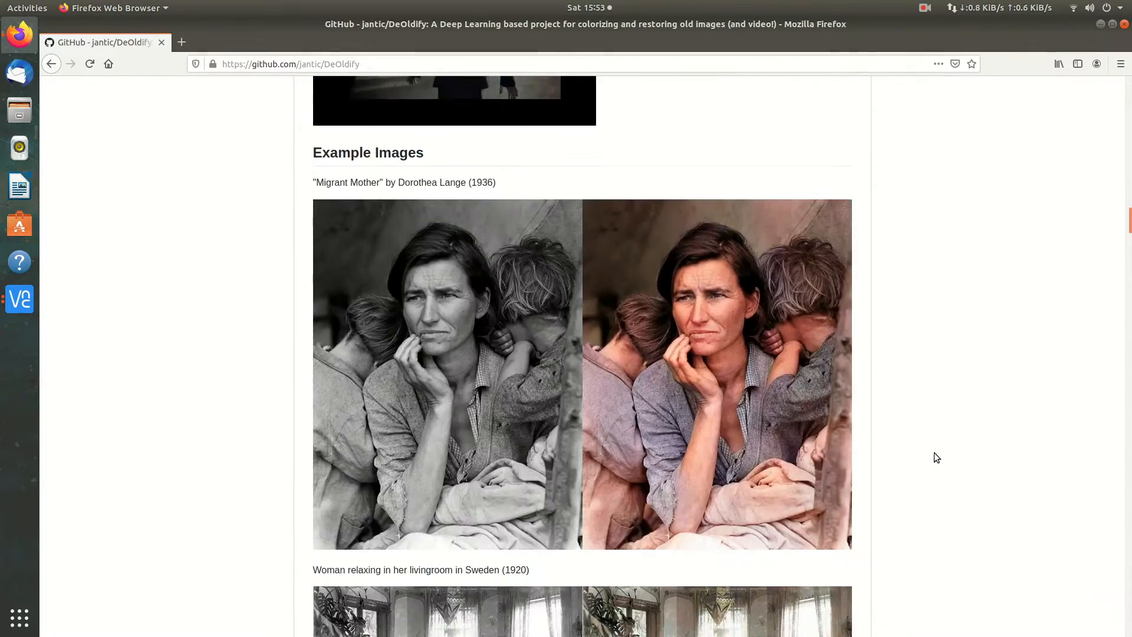
scroll("down", 3)
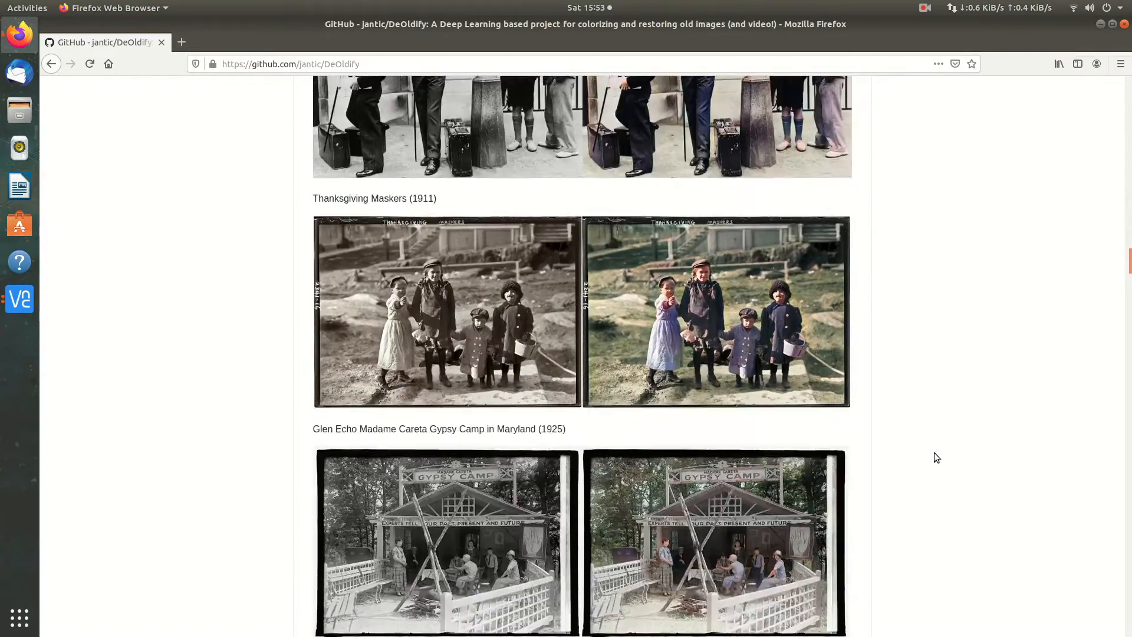
scroll("down", 3)
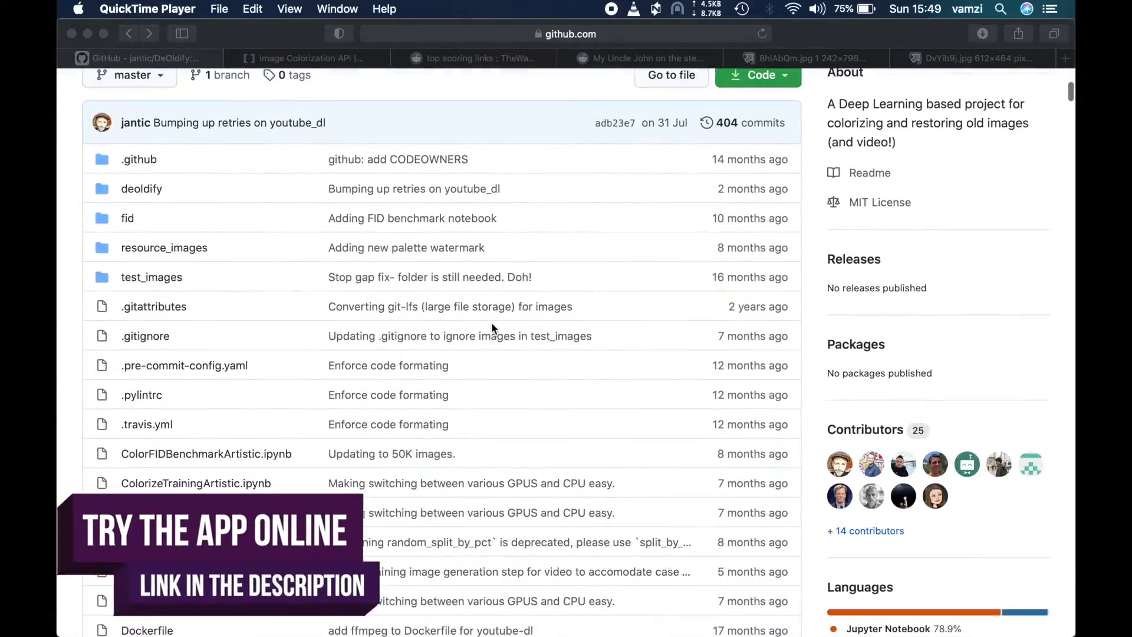
- Scroll the README and follow the 'DeOldify Image Colorization on DeepAI' link
scroll("down", 3)
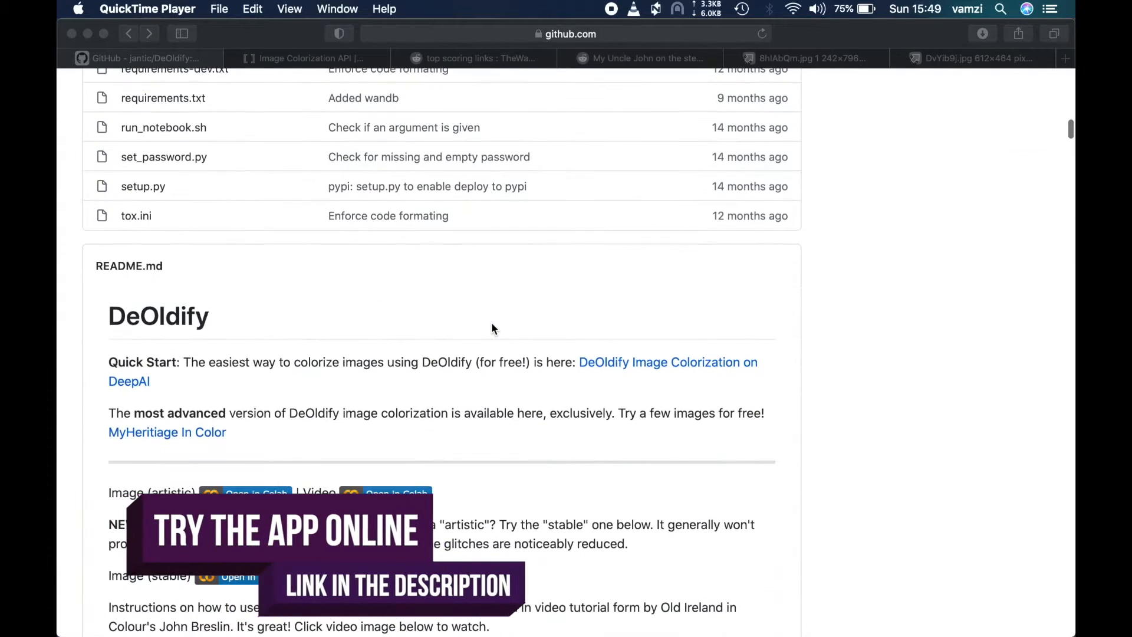
scroll("down", 3)
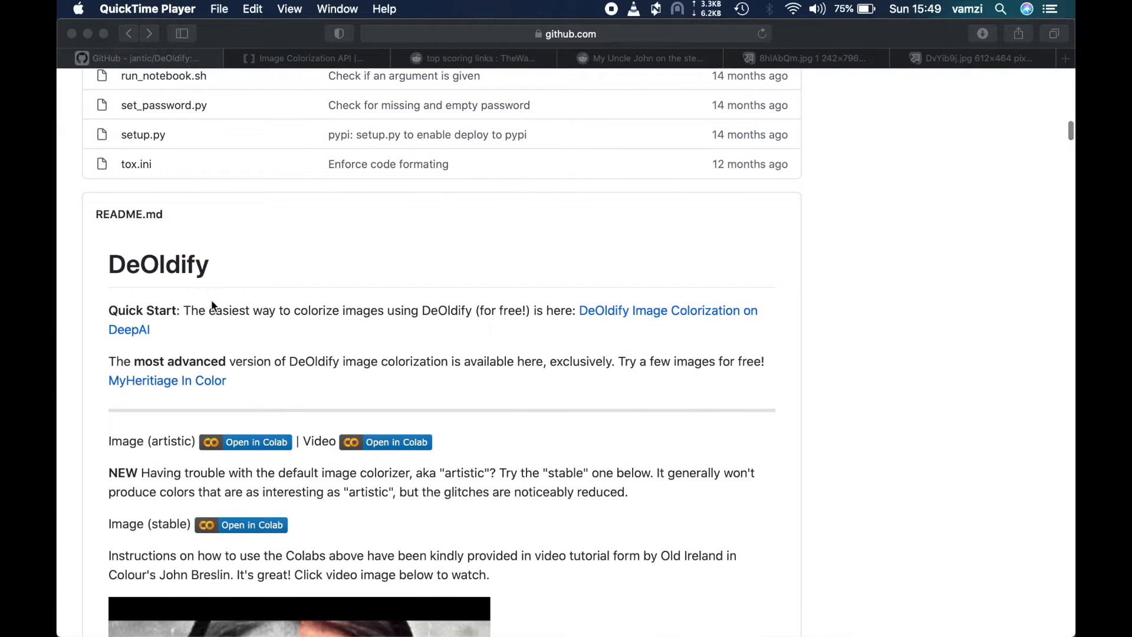
mouse_move(190, 303)
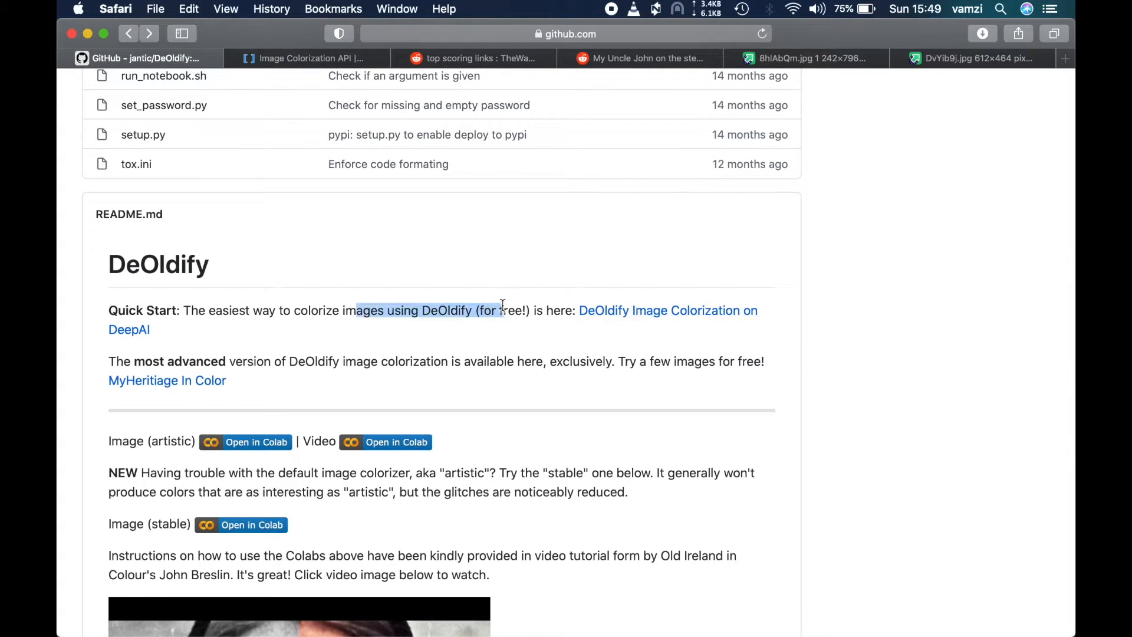
left_click(667, 311)
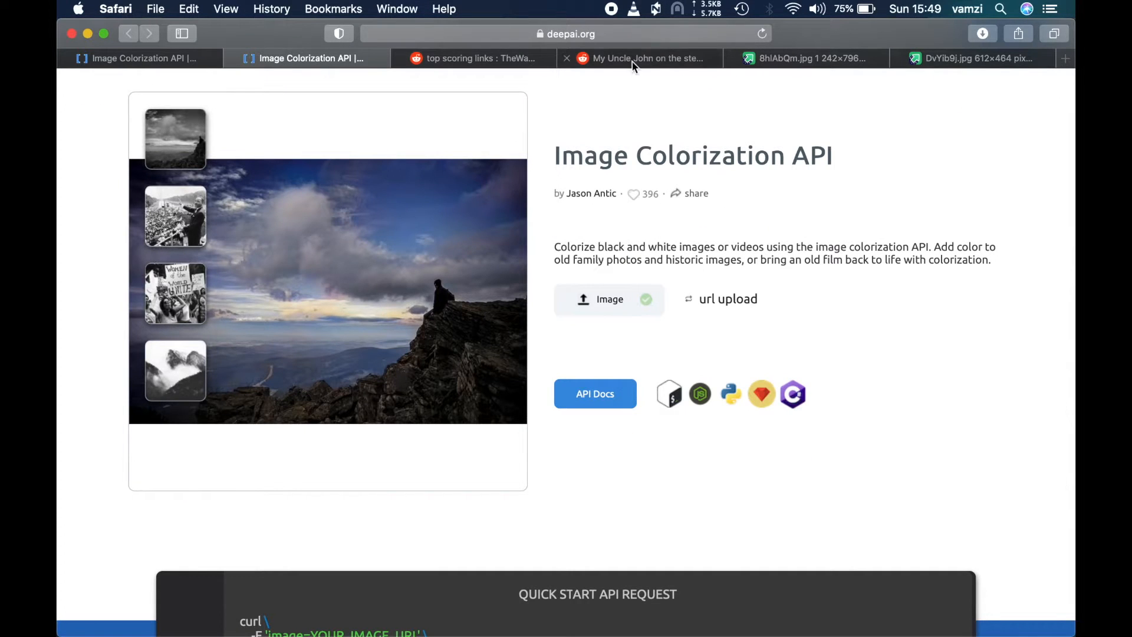
- Copy the Uncle John photo's address from Reddit and choose url upload on DeepAI
left_click(475, 58)
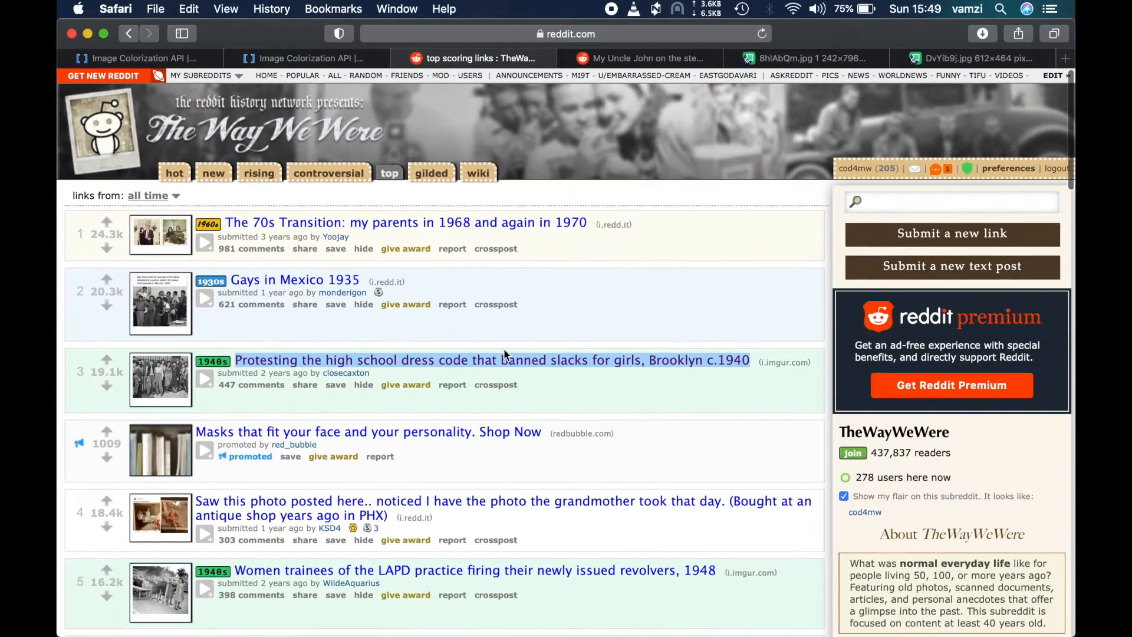
left_click(641, 58)
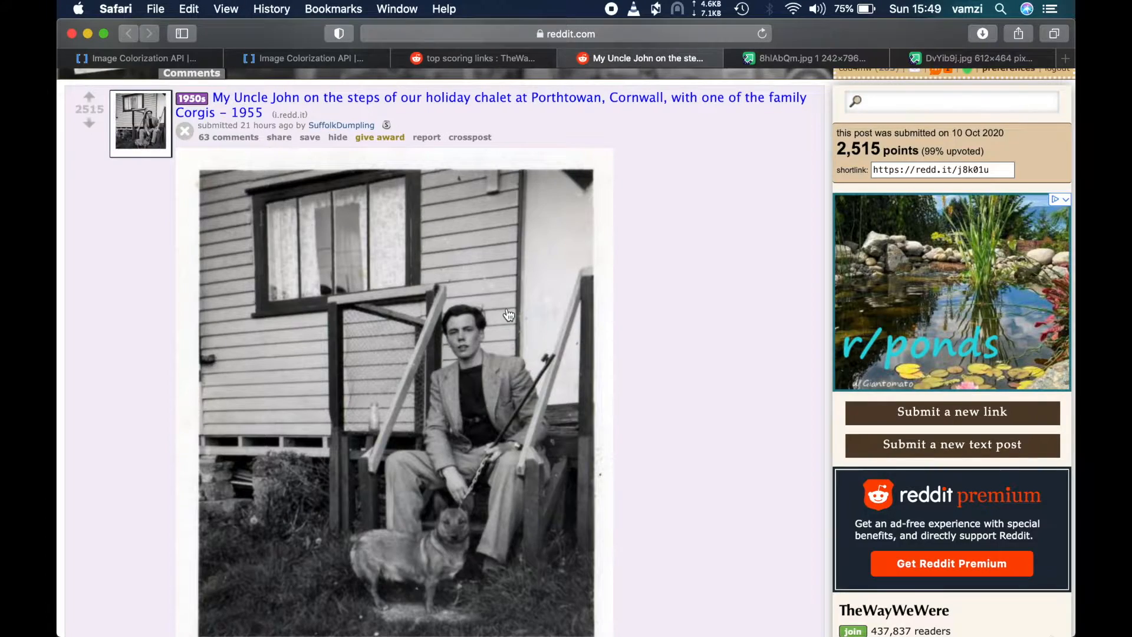
right_click(509, 314)
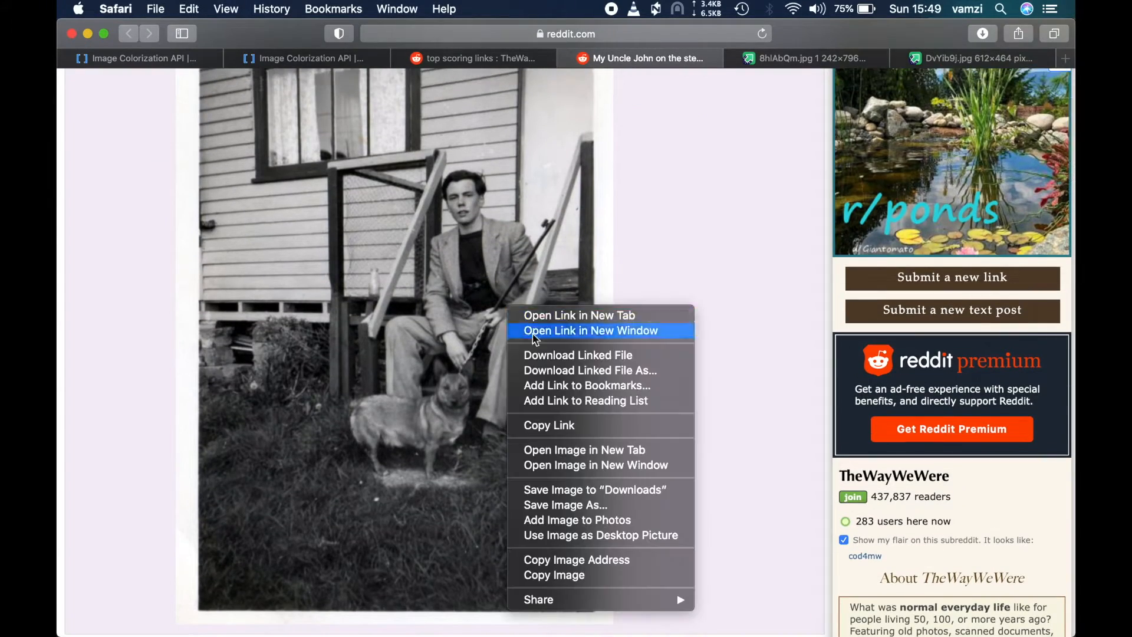
mouse_move(576, 559)
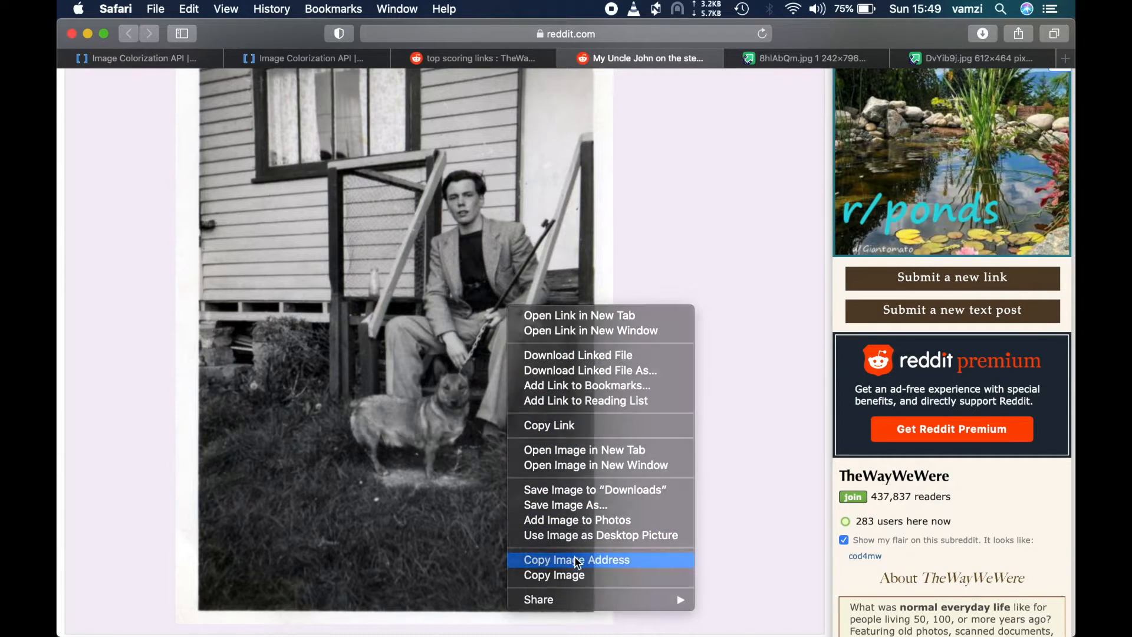
left_click(306, 58)
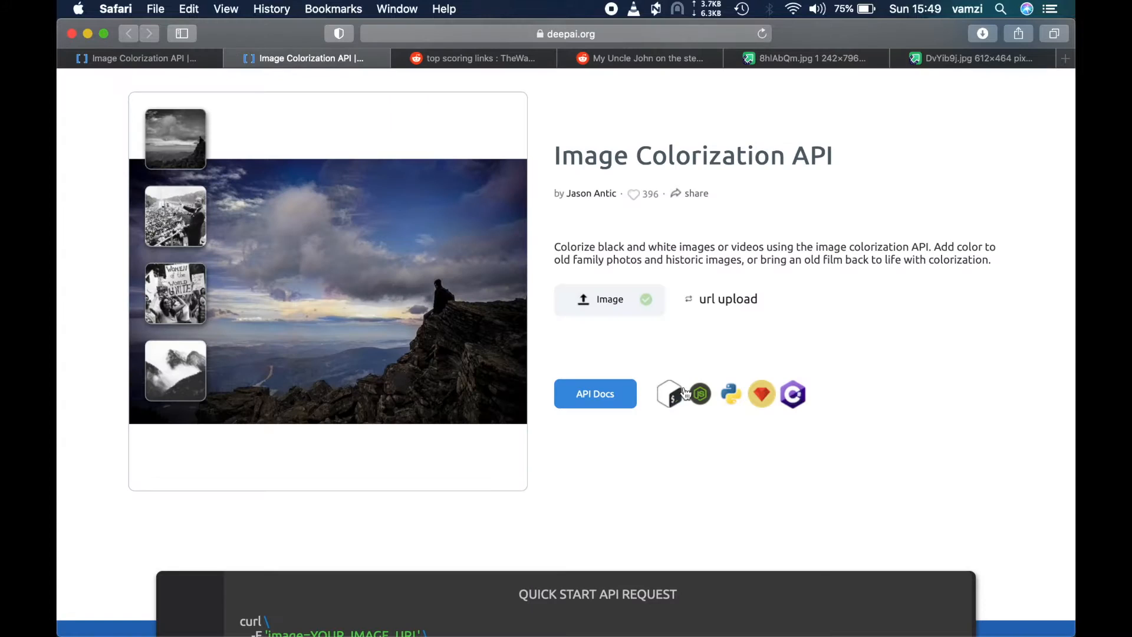
left_click(727, 299)
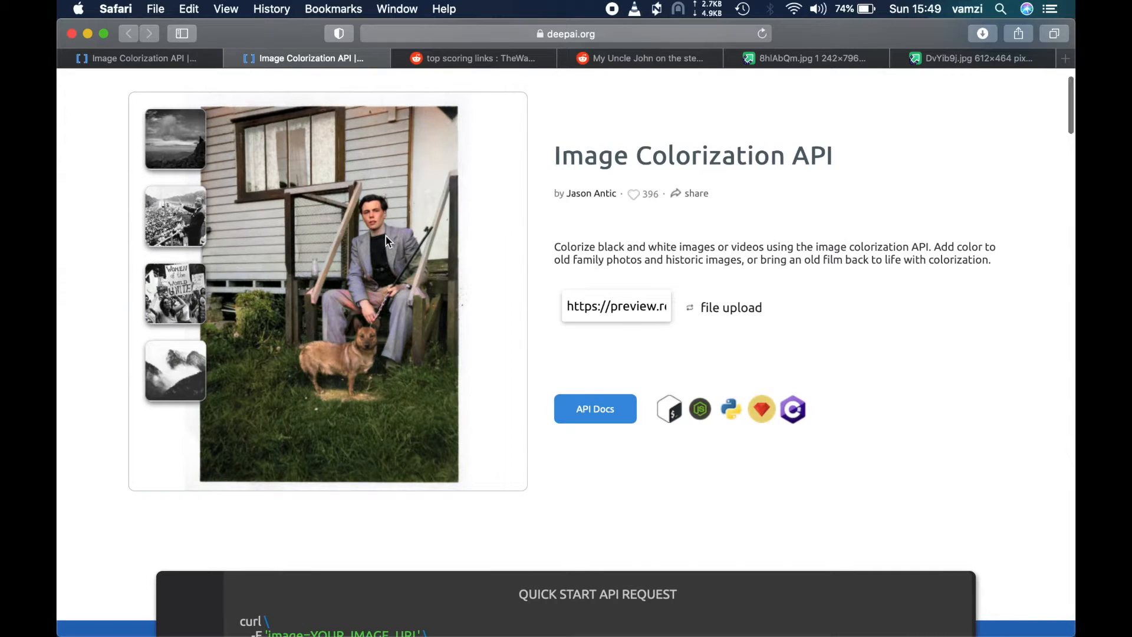
- Open DeepAI's colorized Uncle John photo in a new Safari window
right_click(386, 242)
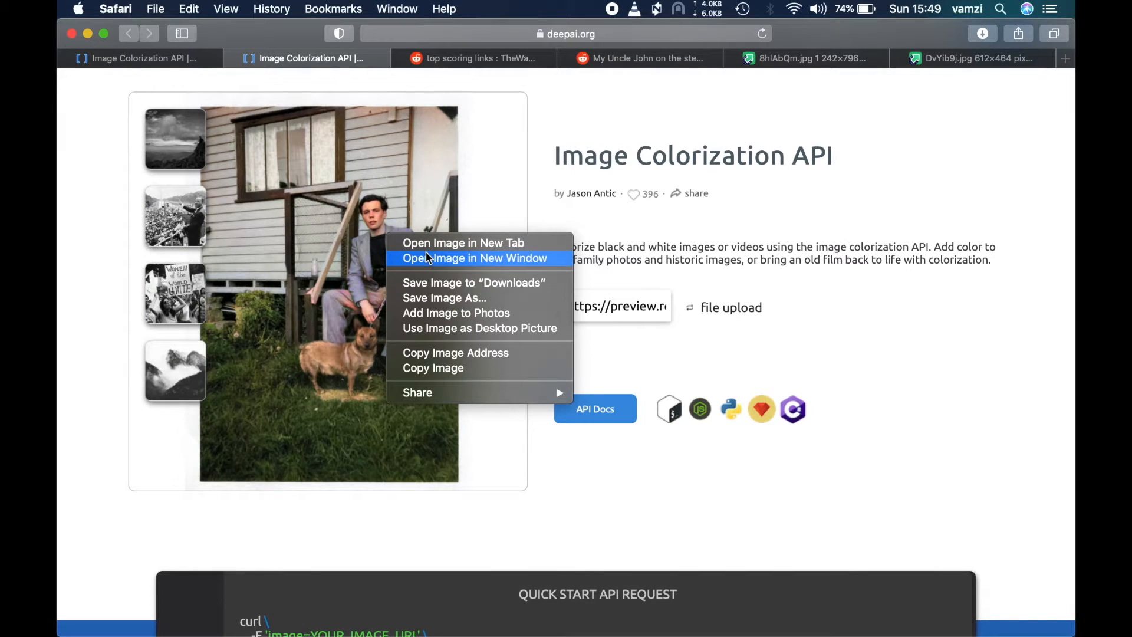
left_click(463, 243)
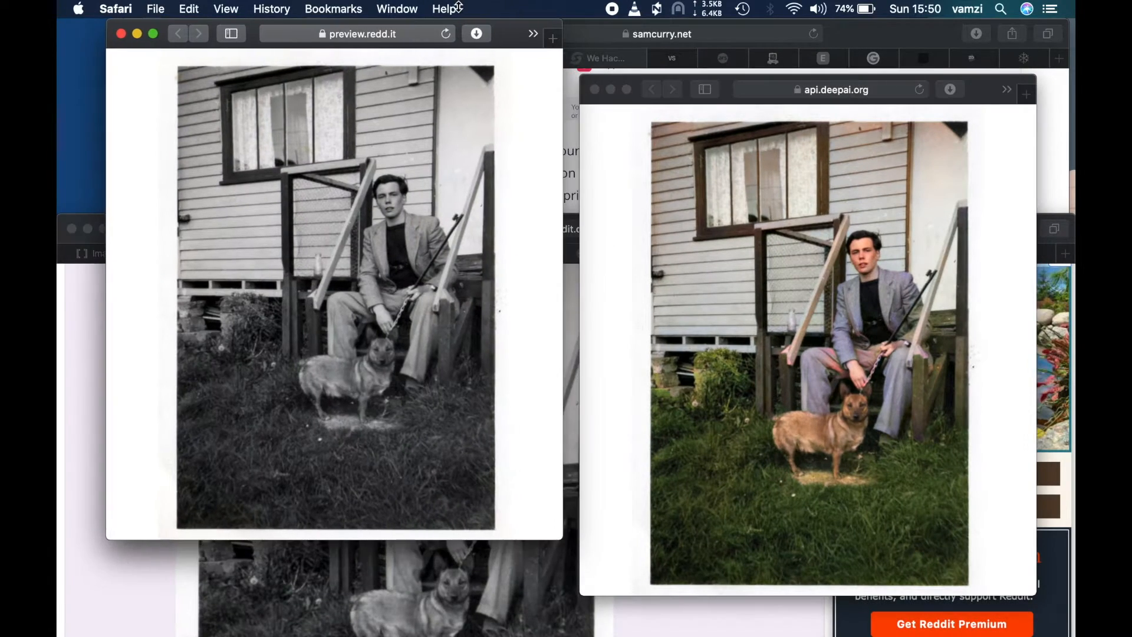
mouse_move(736, 82)
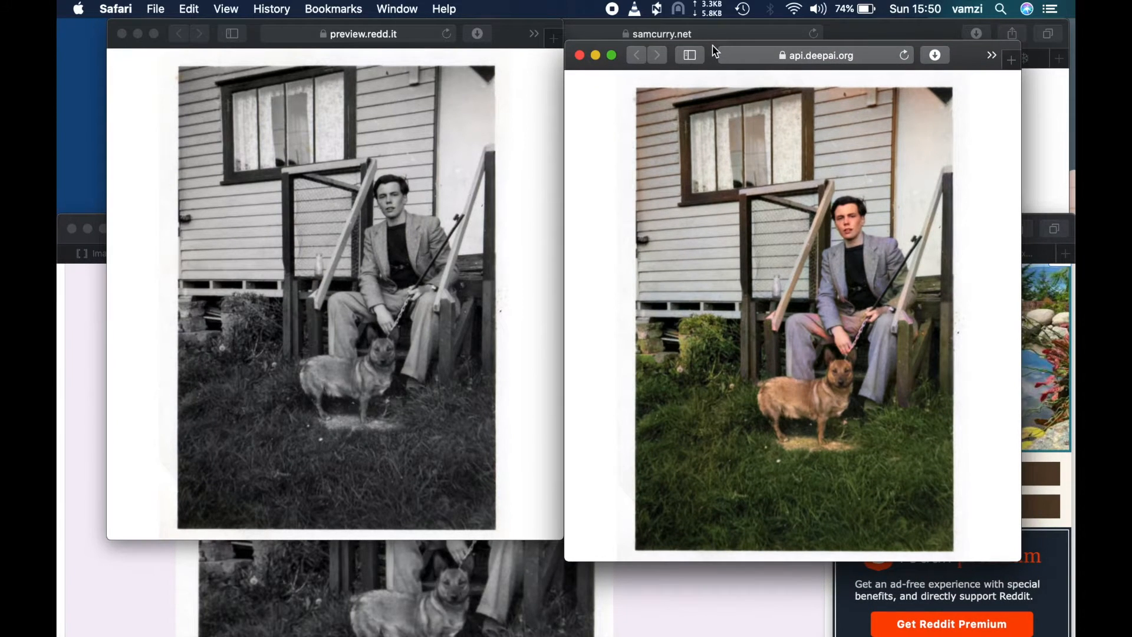
mouse_move(664, 309)
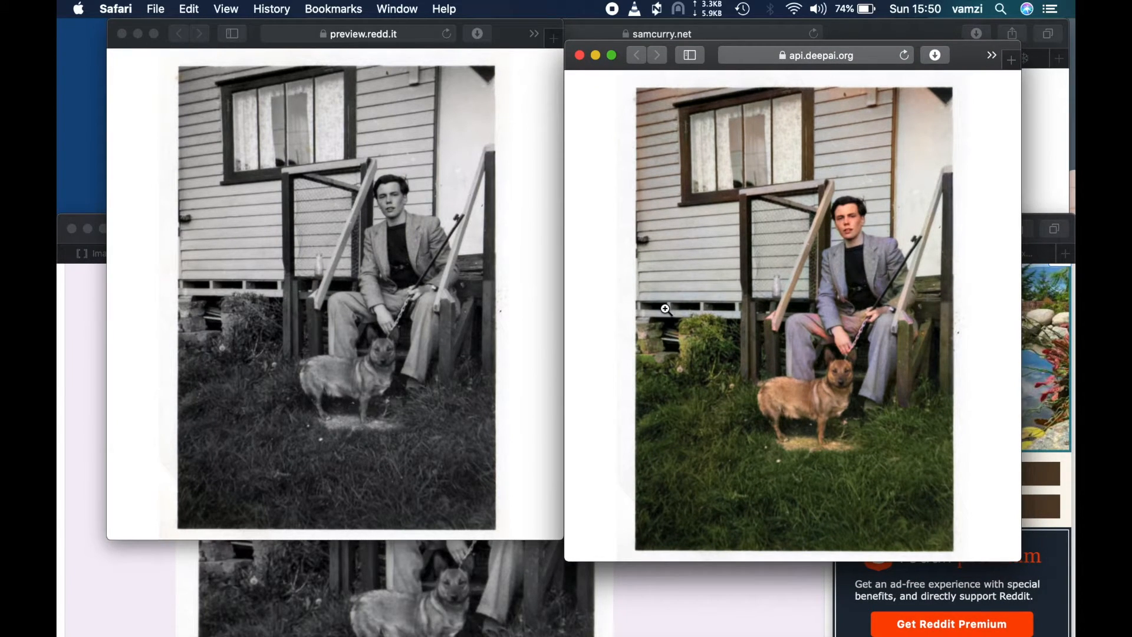
mouse_move(460, 205)
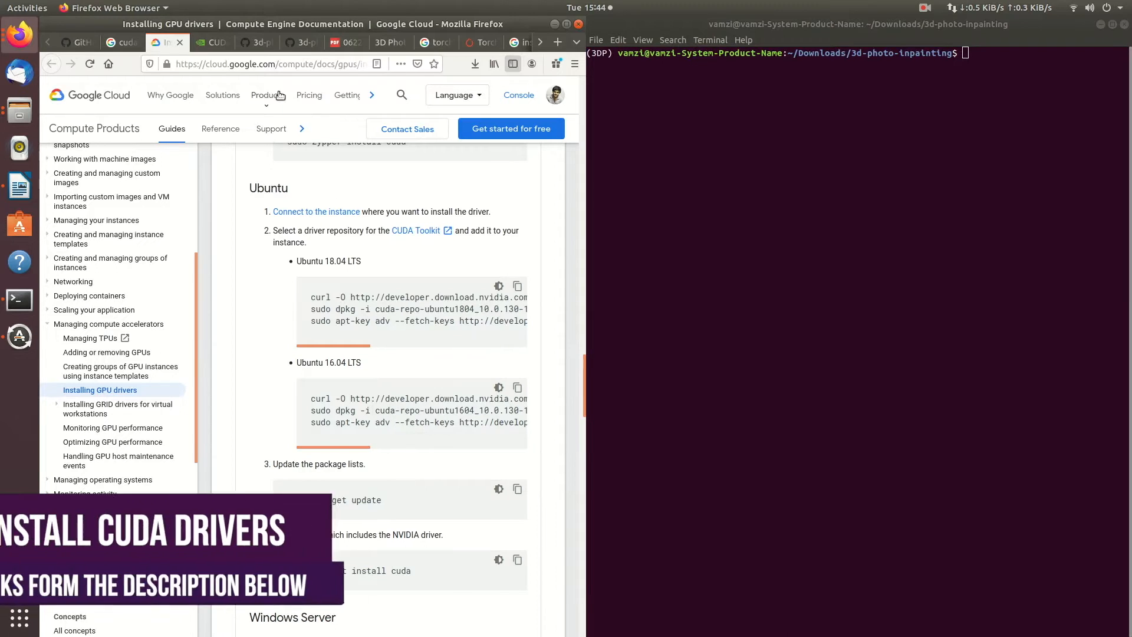
- Paste the Ubuntu 18.04 CUDA repository and key commands into the terminal
right_click(277, 64)
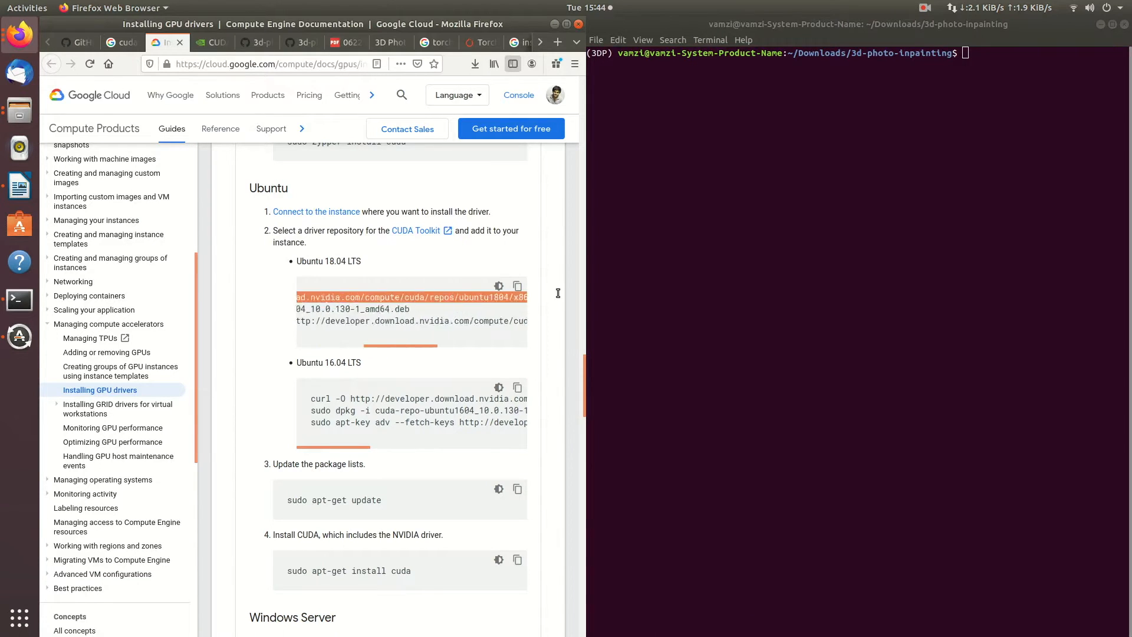
scroll("right", 3)
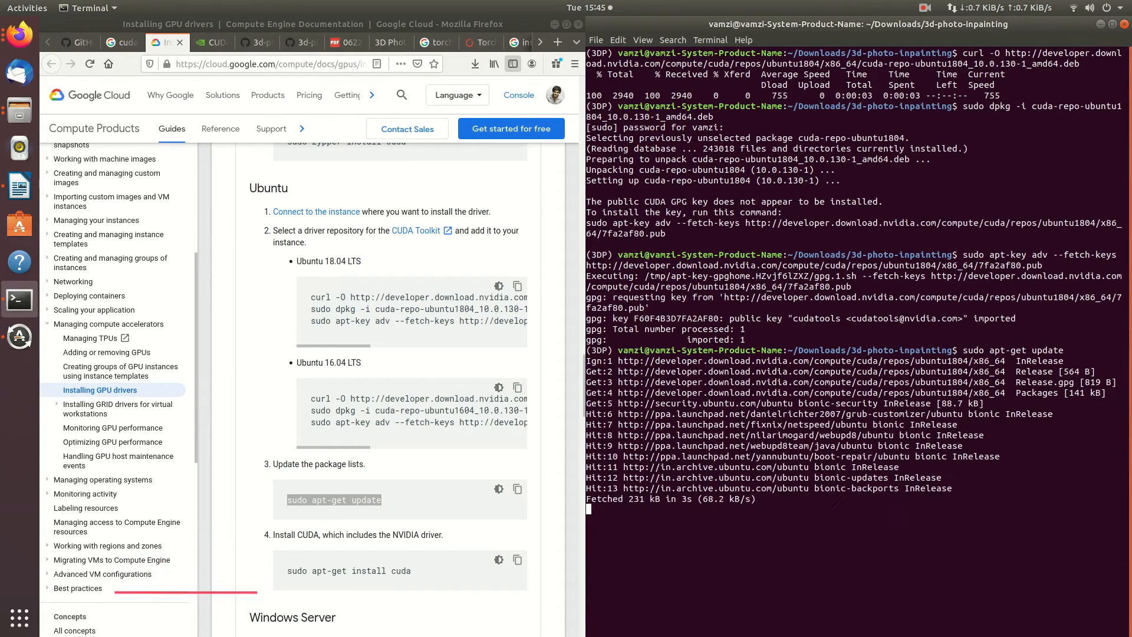
- Paste and run 'sudo apt-get install cuda', then enter 'sudo reboot'
triple_click(349, 570)
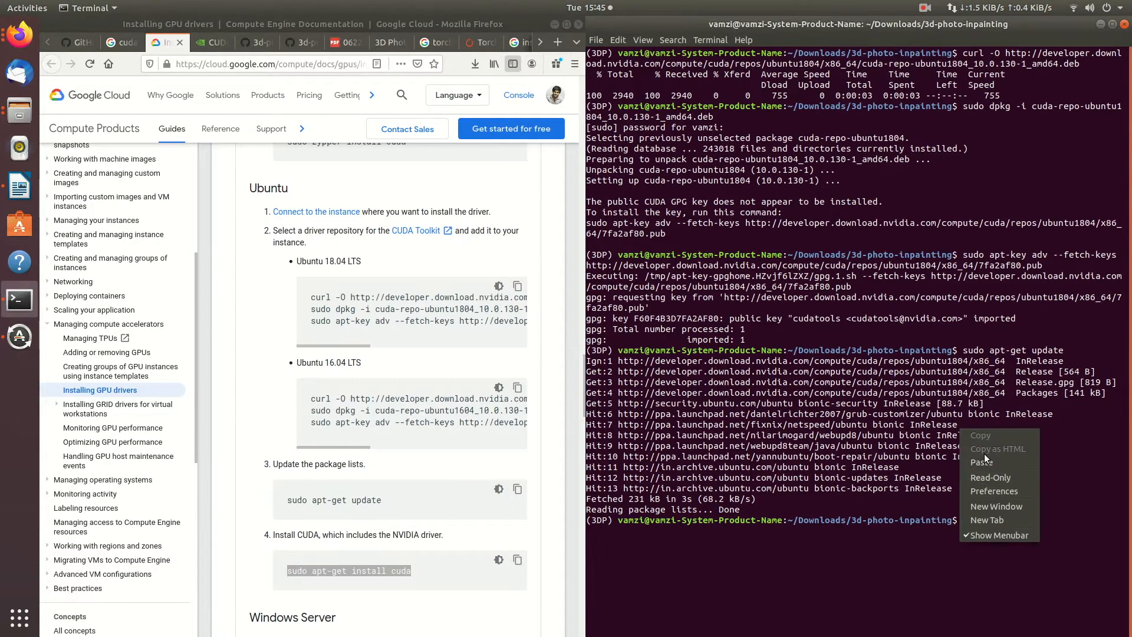
left_click(982, 462)
type("nvidia-smi")
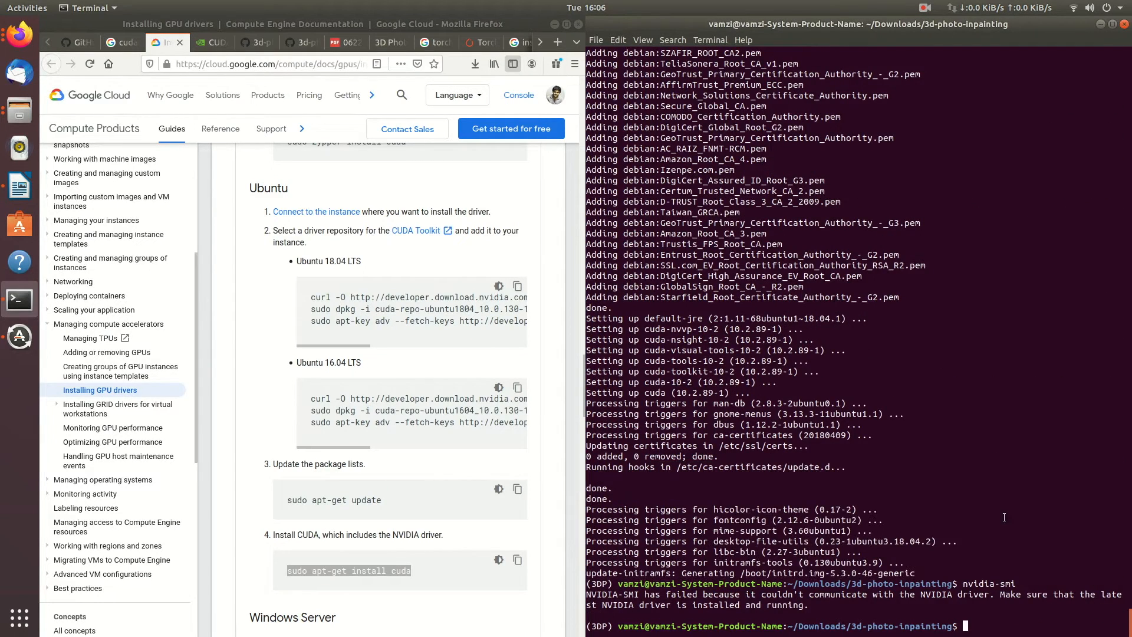
type("r")
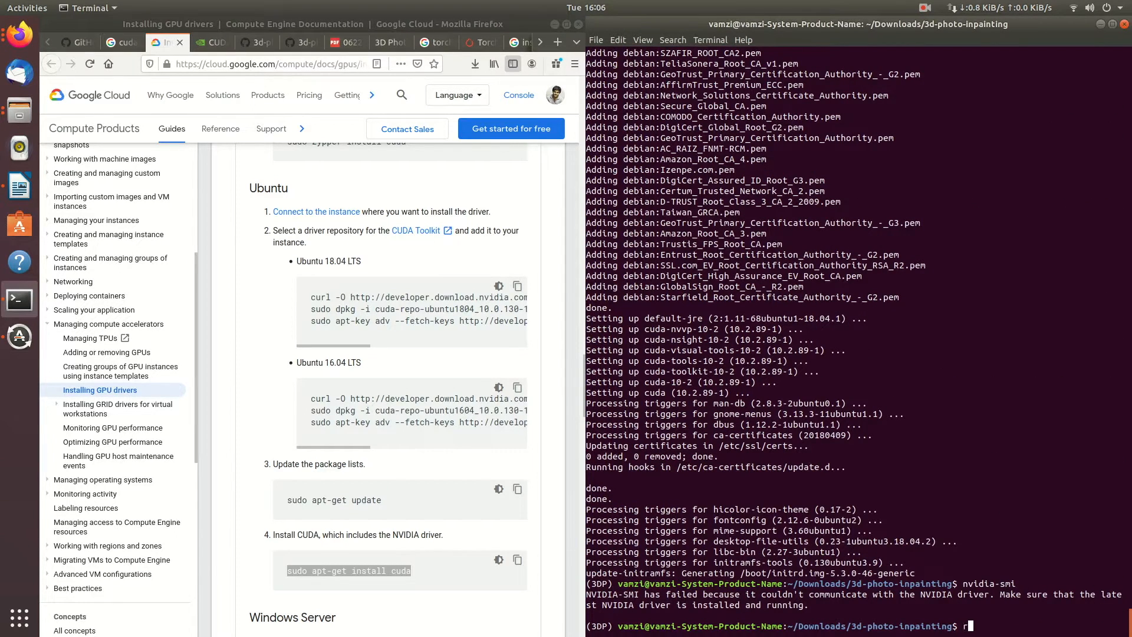
type("sudo")
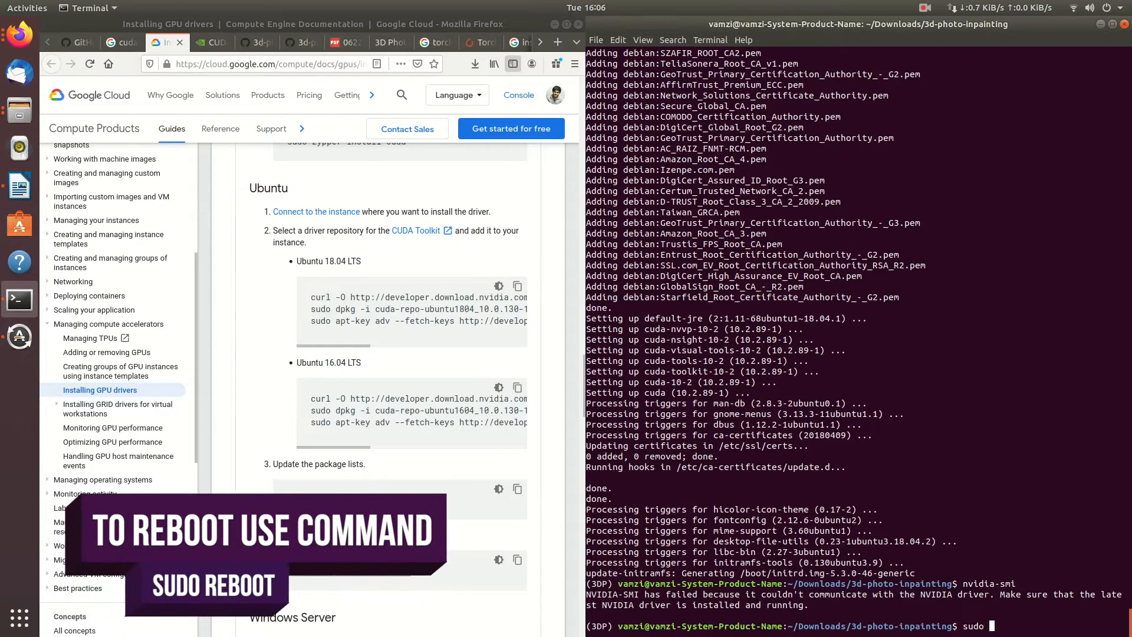
type("reboot")
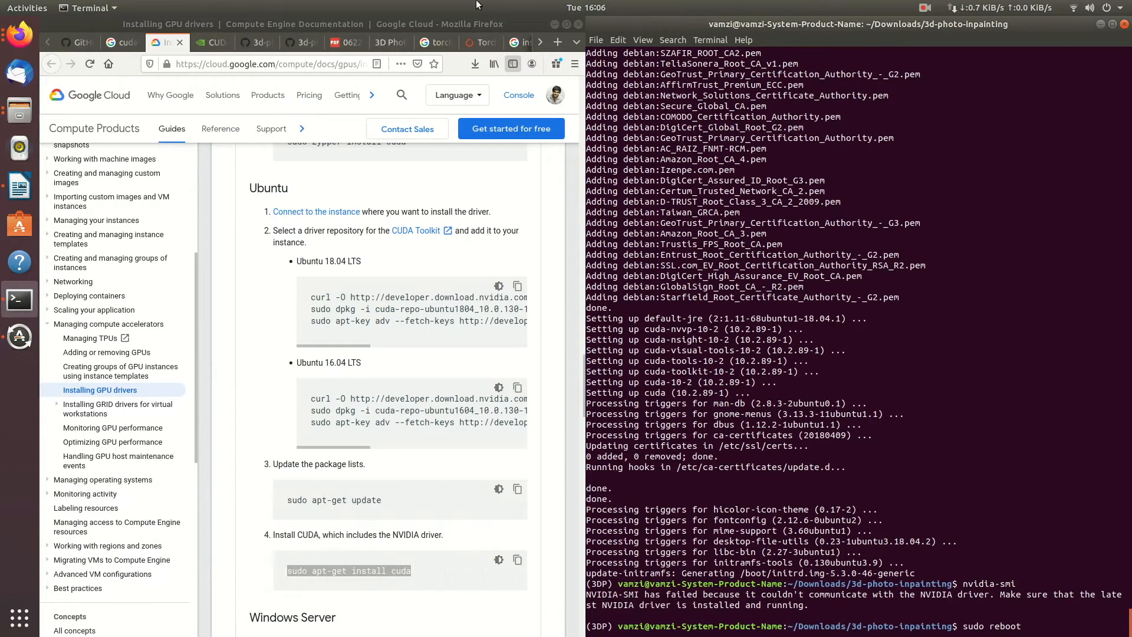
left_click(924, 7)
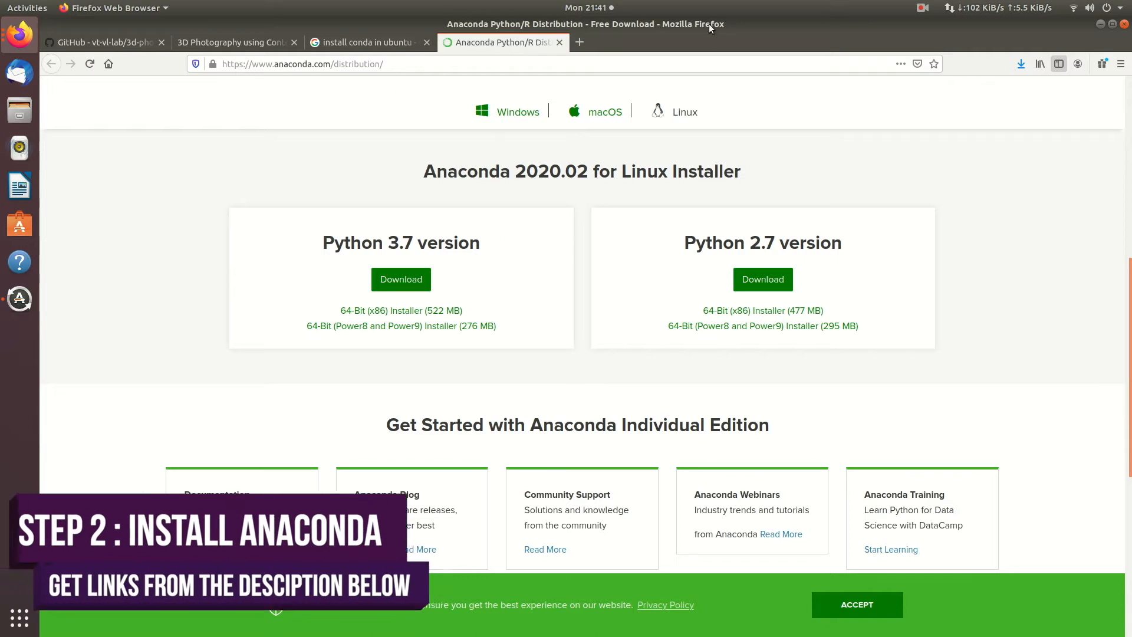
- Save the Python 3.7 64-Bit (x86) Linux Anaconda installer file
right_click(311, 64)
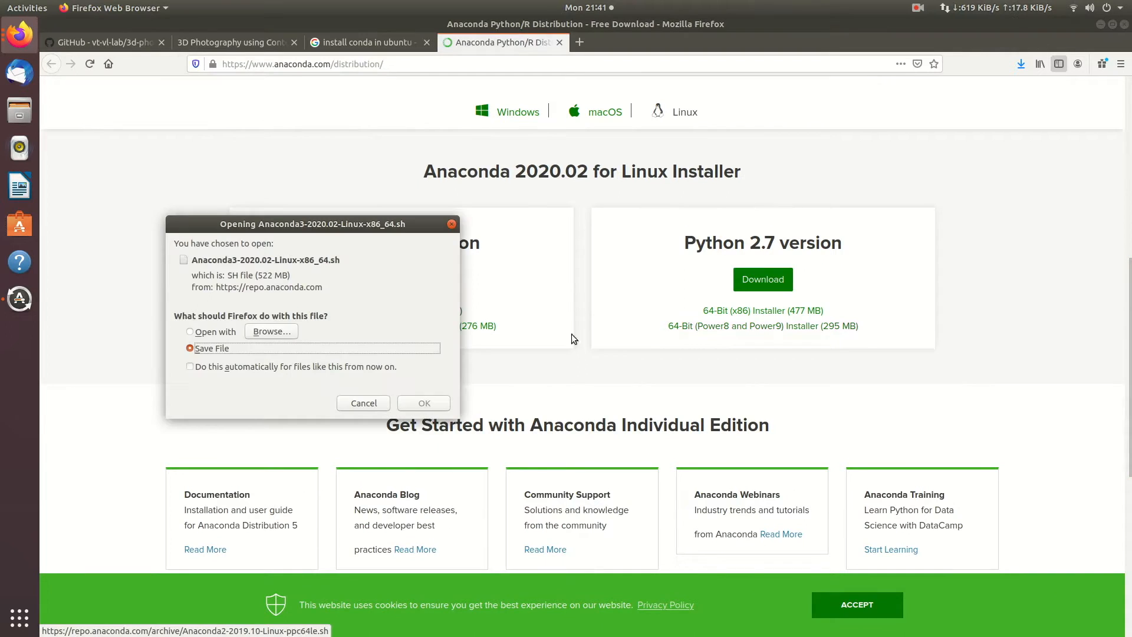
left_click(424, 403)
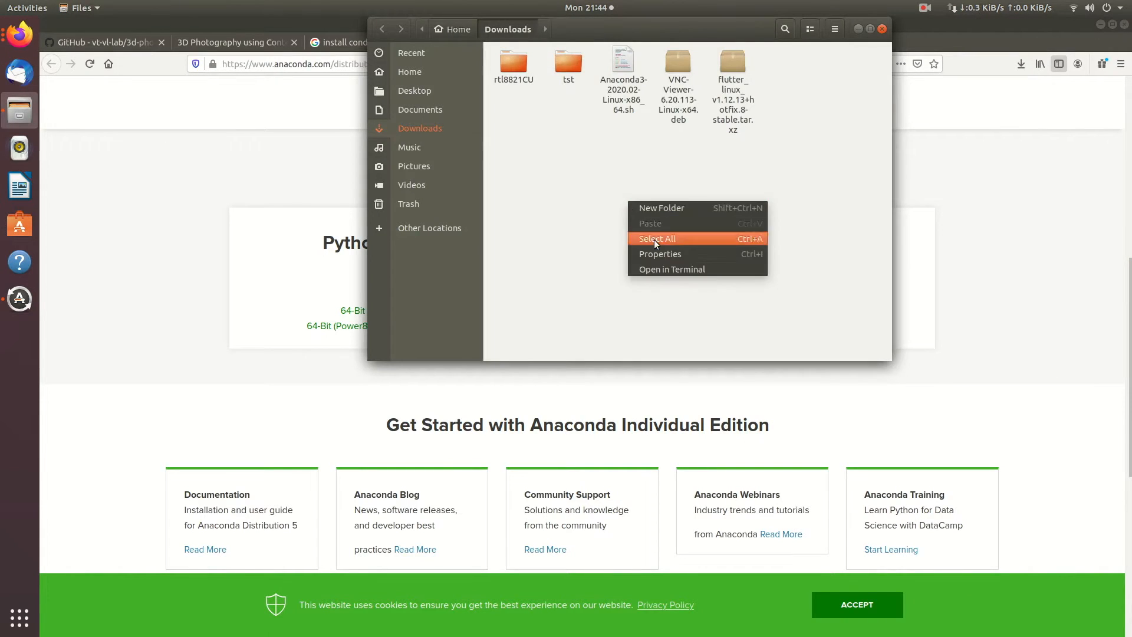
- Run the Anaconda3 installer in a Downloads terminal, paging through the licence and answering yes
left_click(671, 269)
type("b")
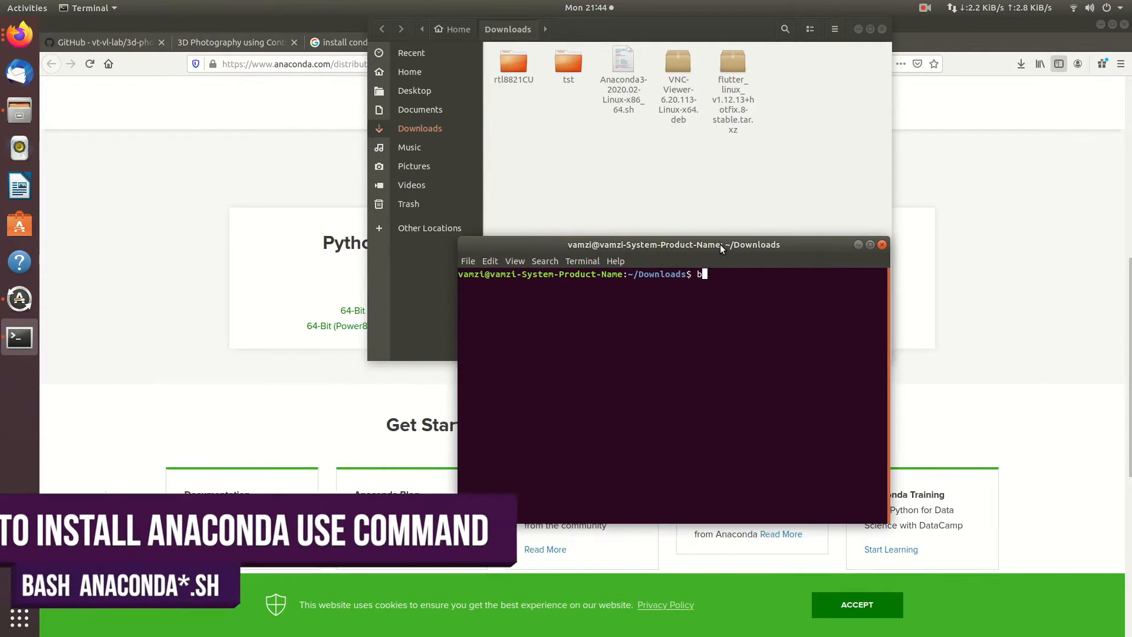
type("ash AA")
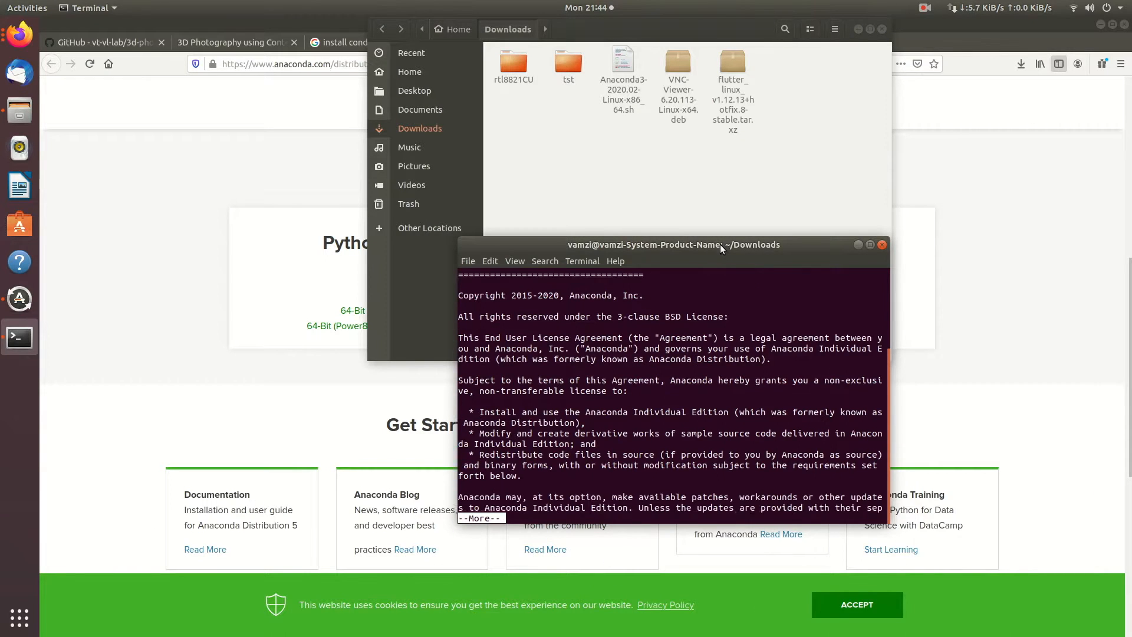
key("space")
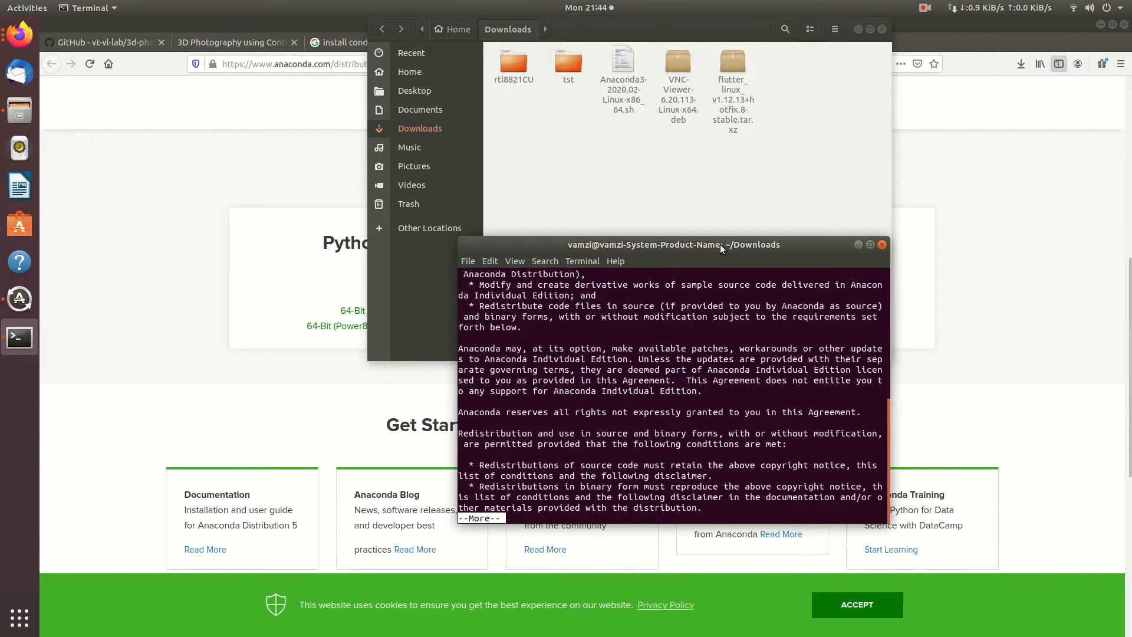
key("space")
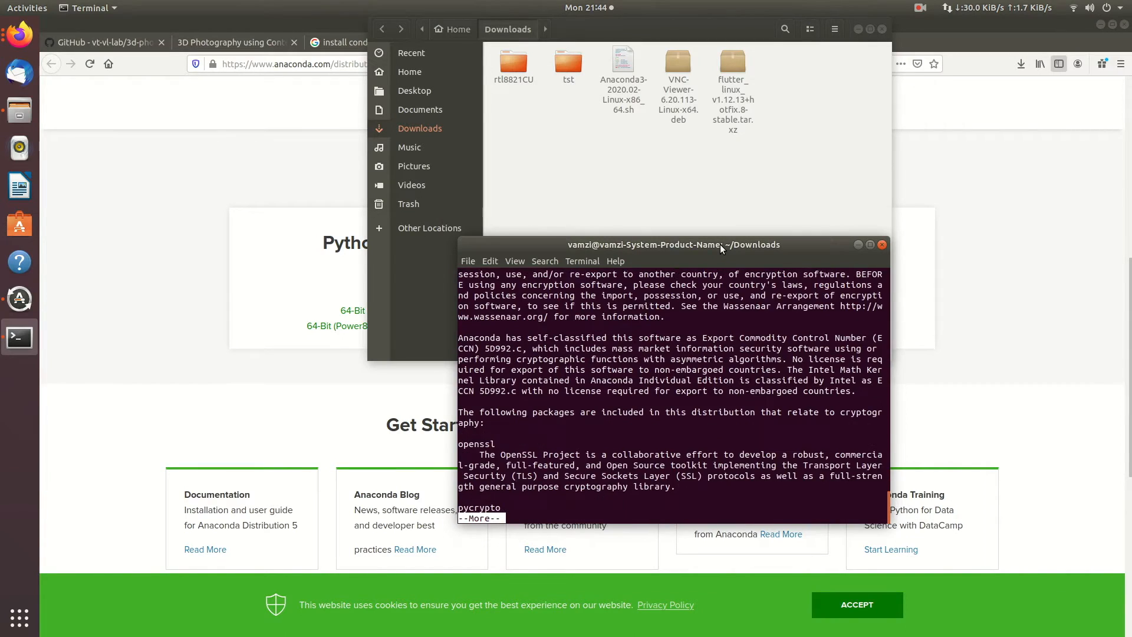
type("yes")
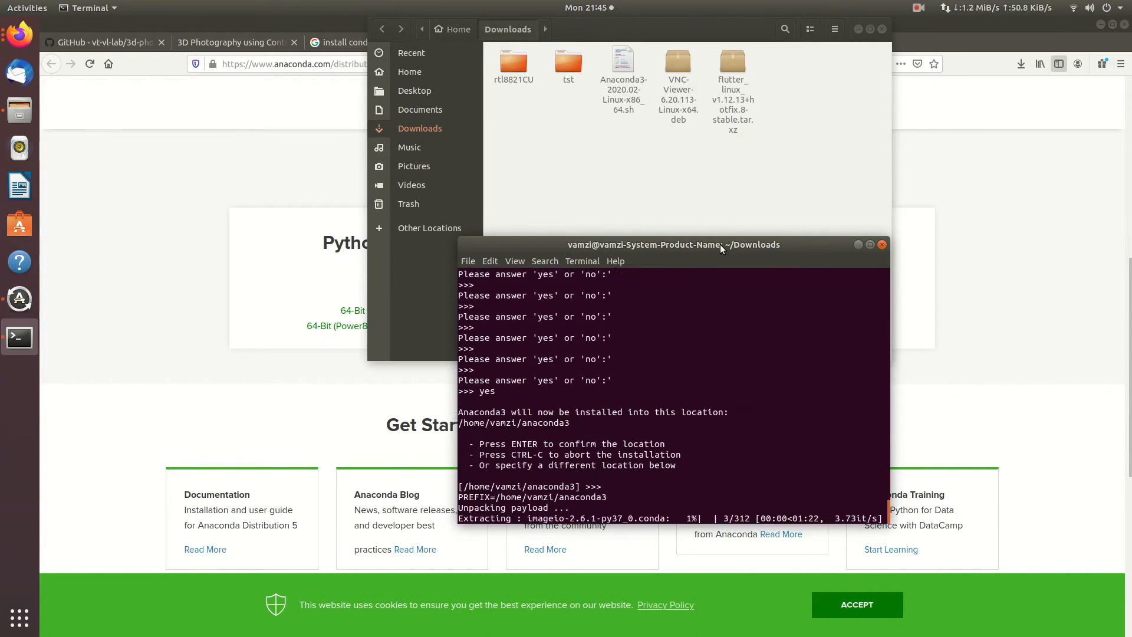
type("source ./")
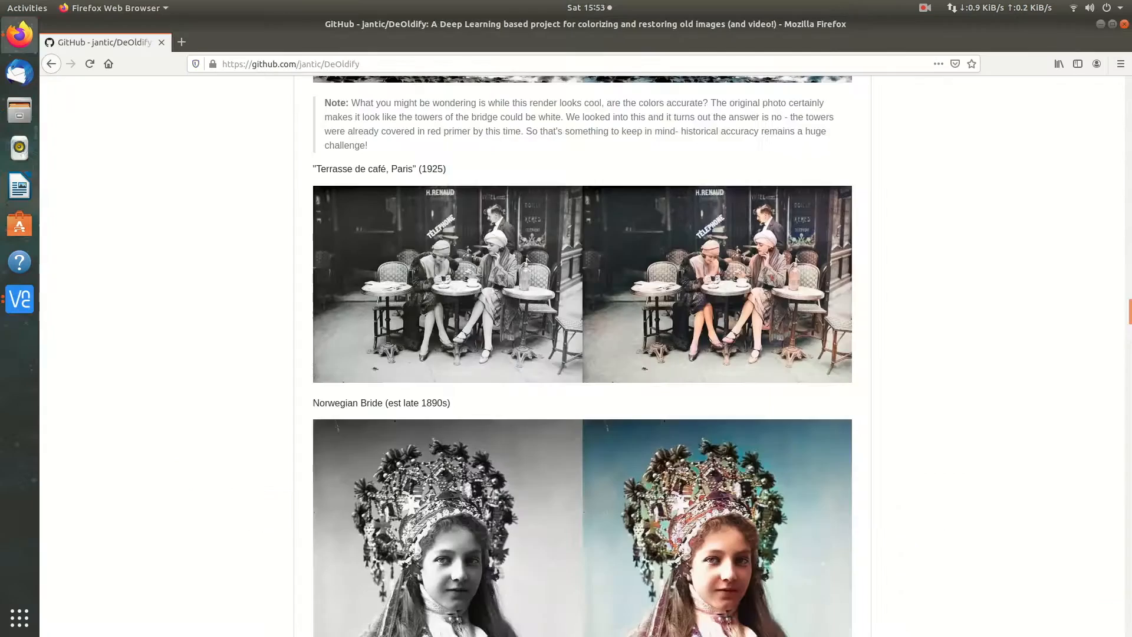
- Jump to DeOldify's Easiest Approach steps and change the terminal into Documents
scroll("up", 3)
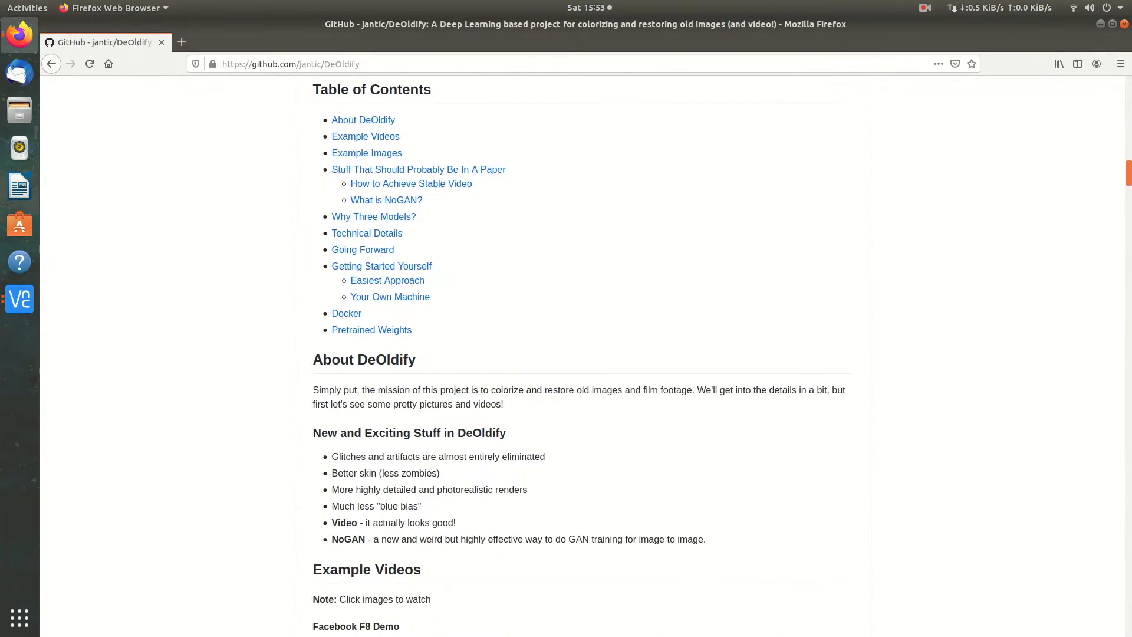
scroll("up", 3)
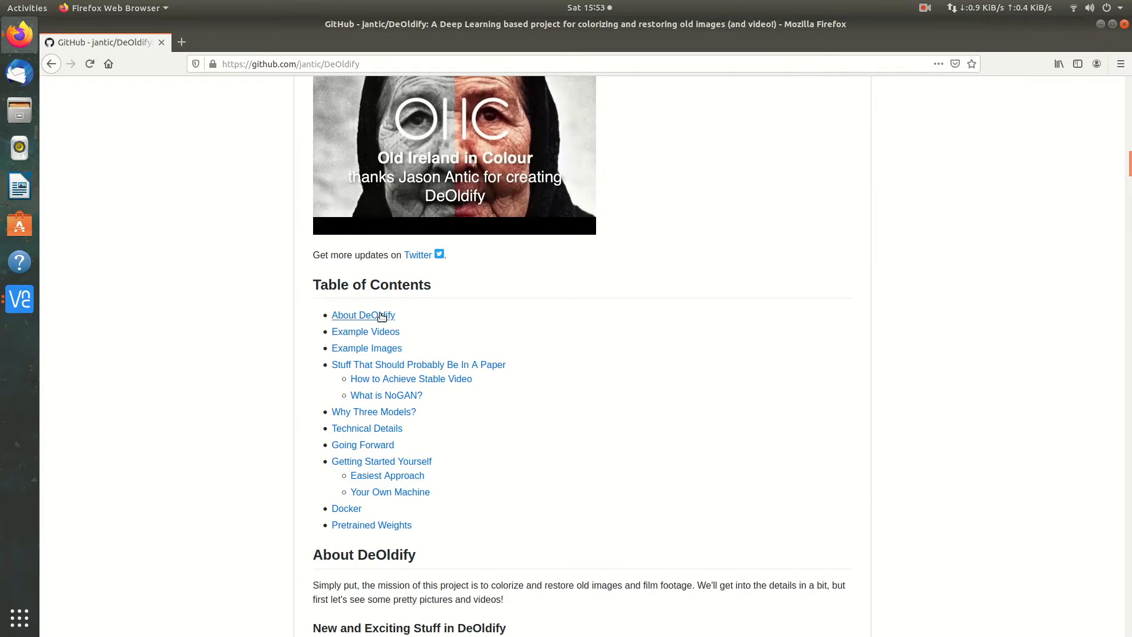
left_click(18, 337)
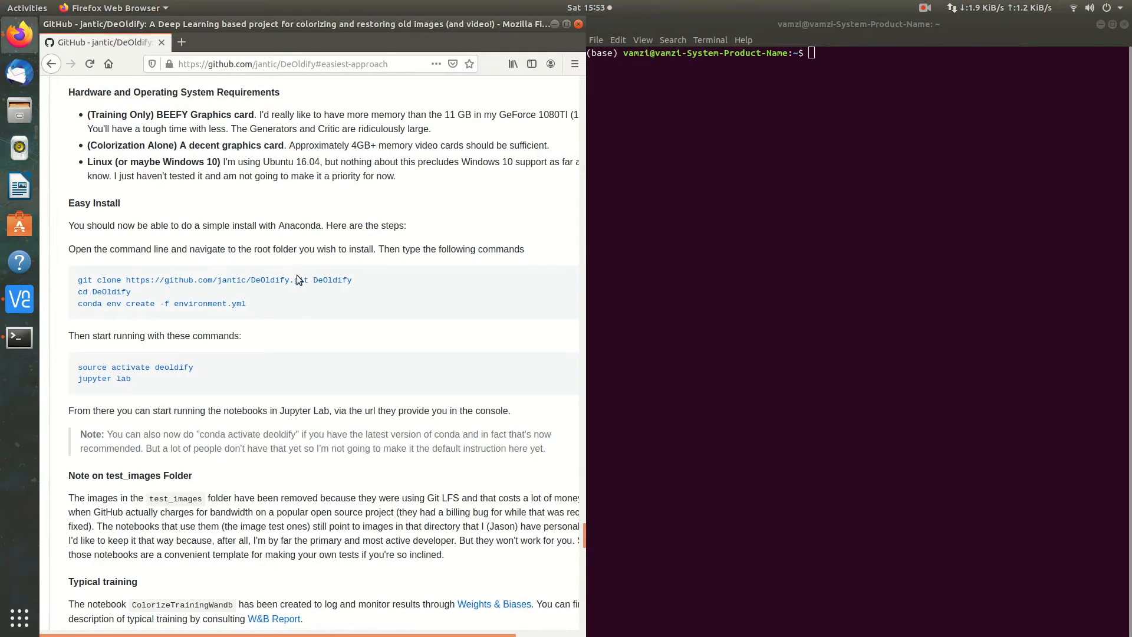
type("cc")
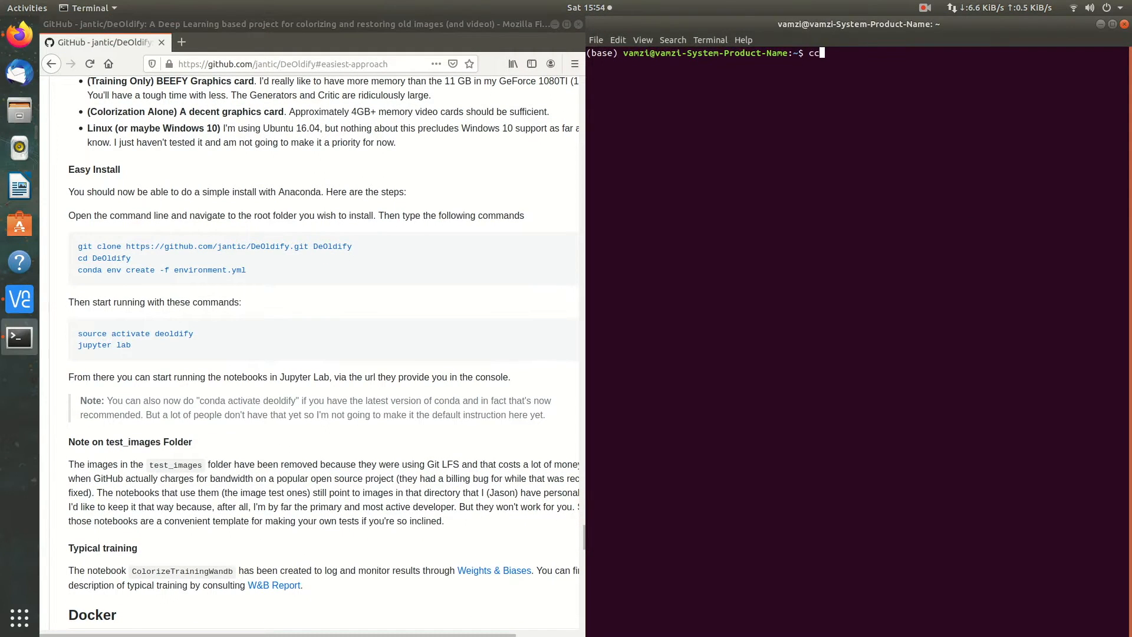
type("d Documents/")
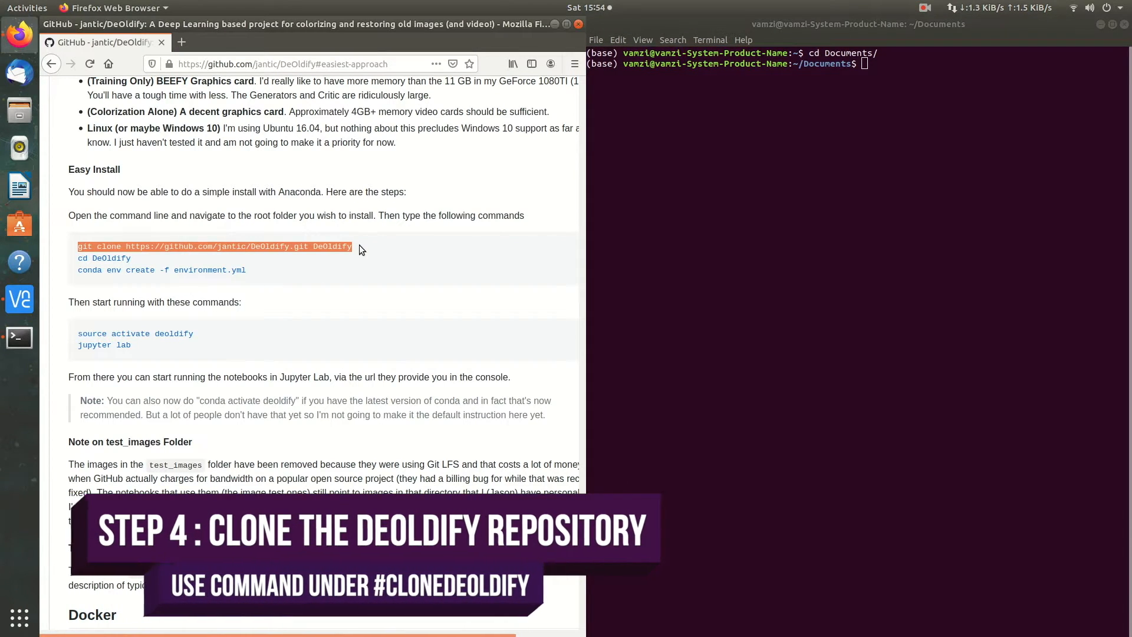
type("git clone https://github.com/jantic/DeOldify.git DeOldify")
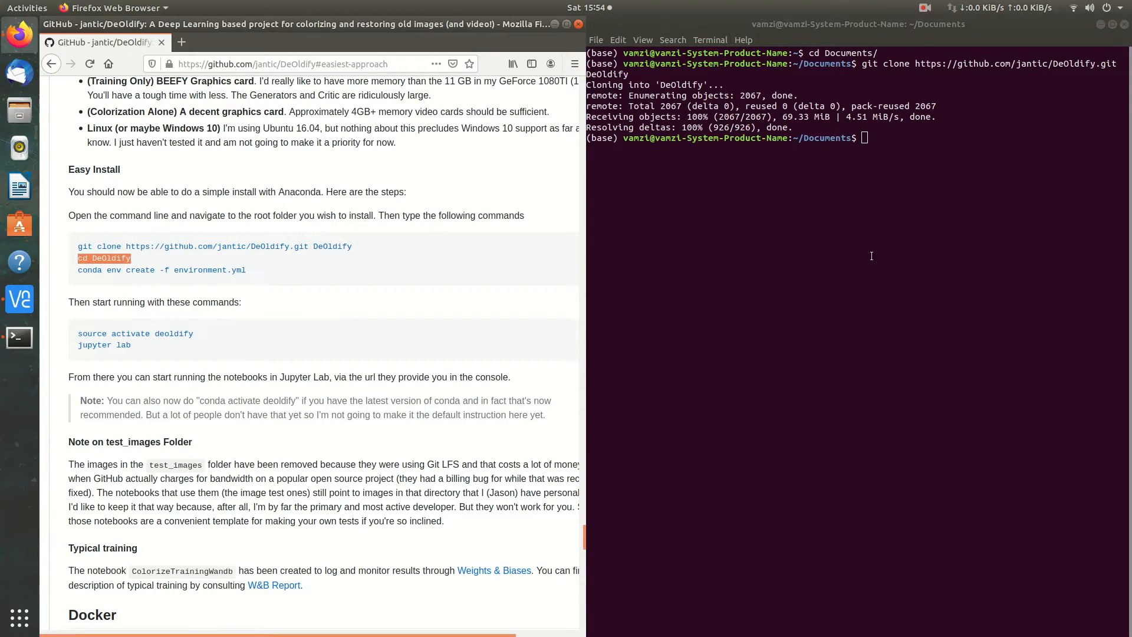
type("cd DeOldify")
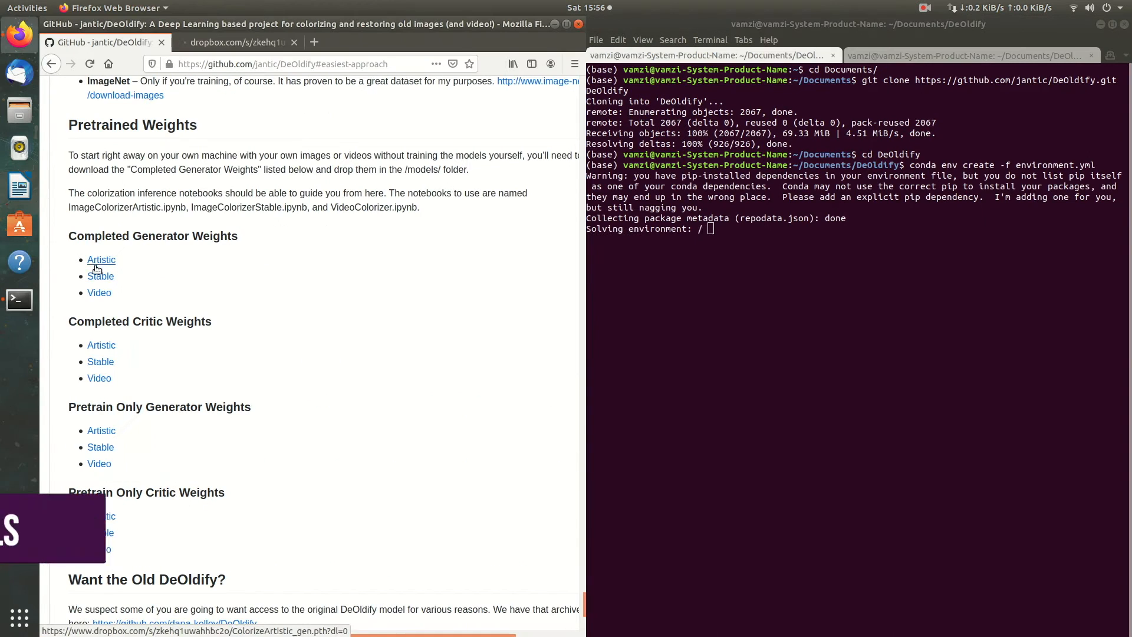
- Download ColorizeArtistic_gen.pth from its Dropbox page using Direct download
left_click(100, 260)
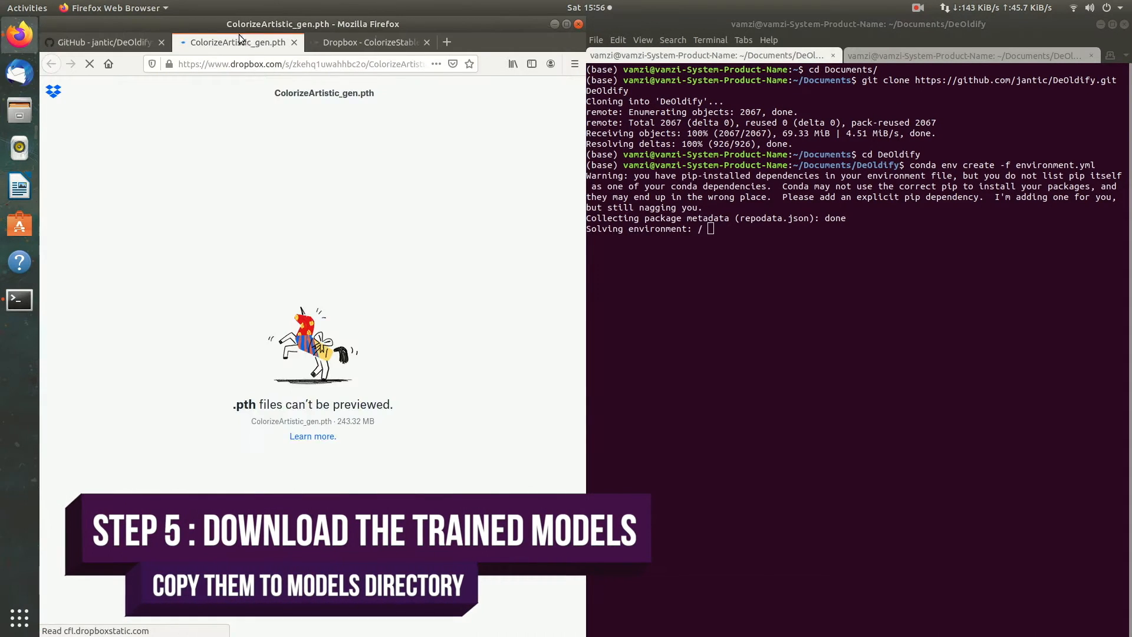
left_click(295, 427)
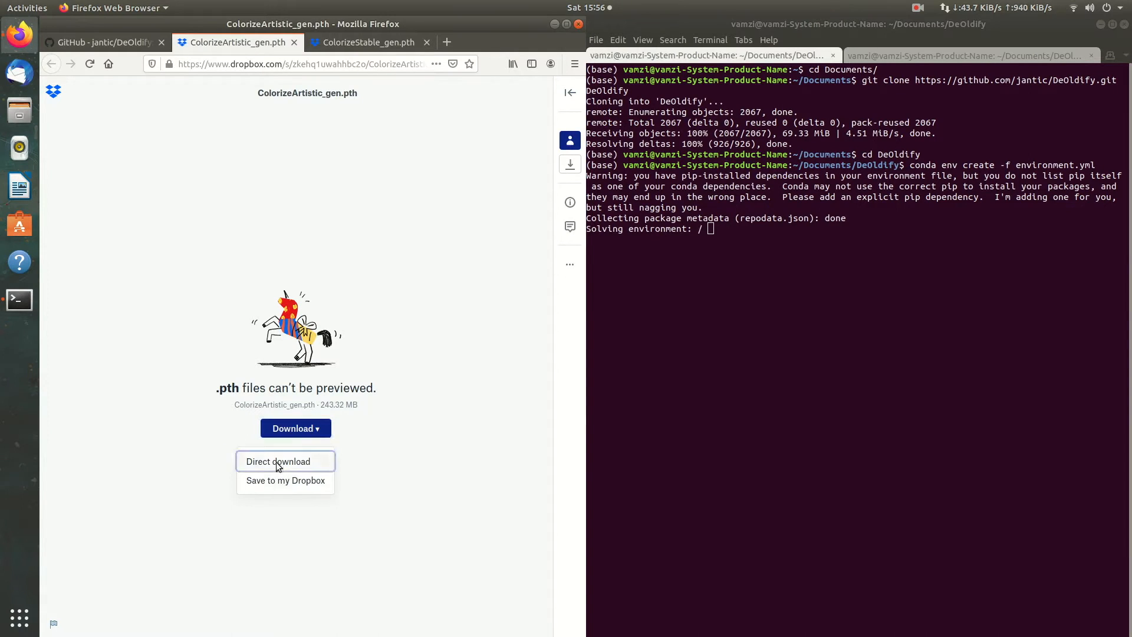
left_click(365, 42)
type("c")
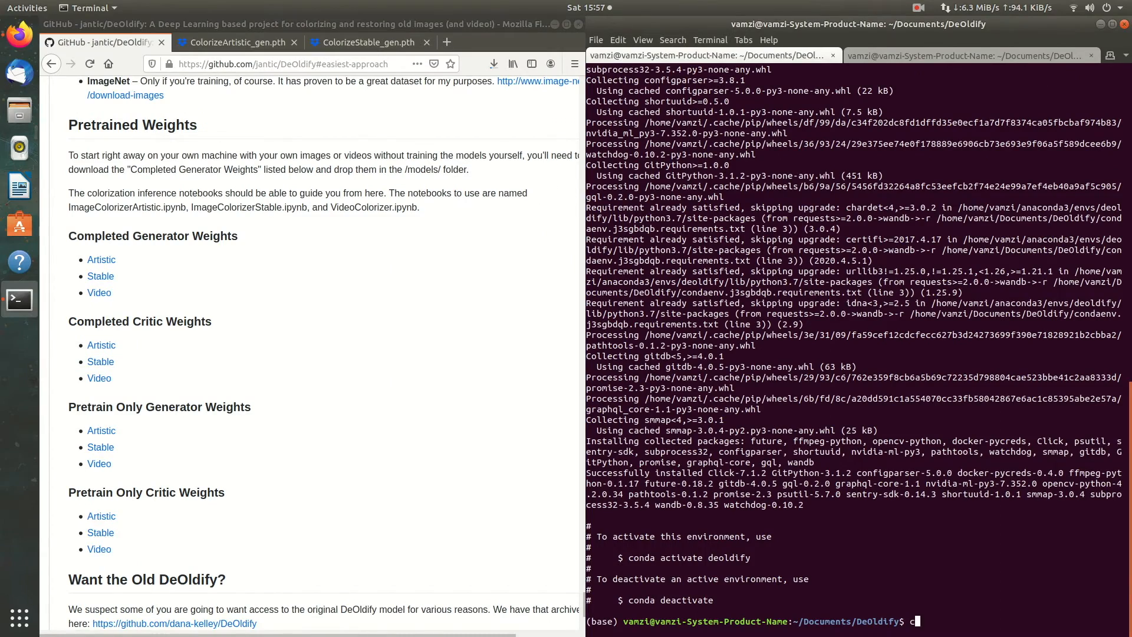
- Activate the deoldify conda environment and start JupyterLab with 'jupyter lab'
type("onda activate deoldify")
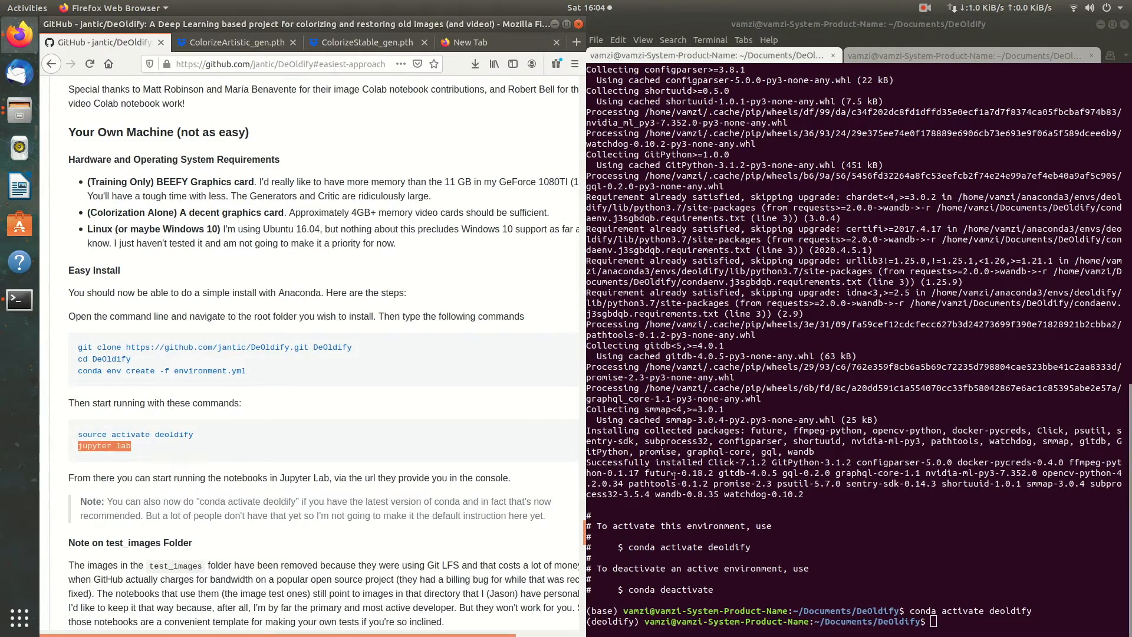
type("jupyter lab")
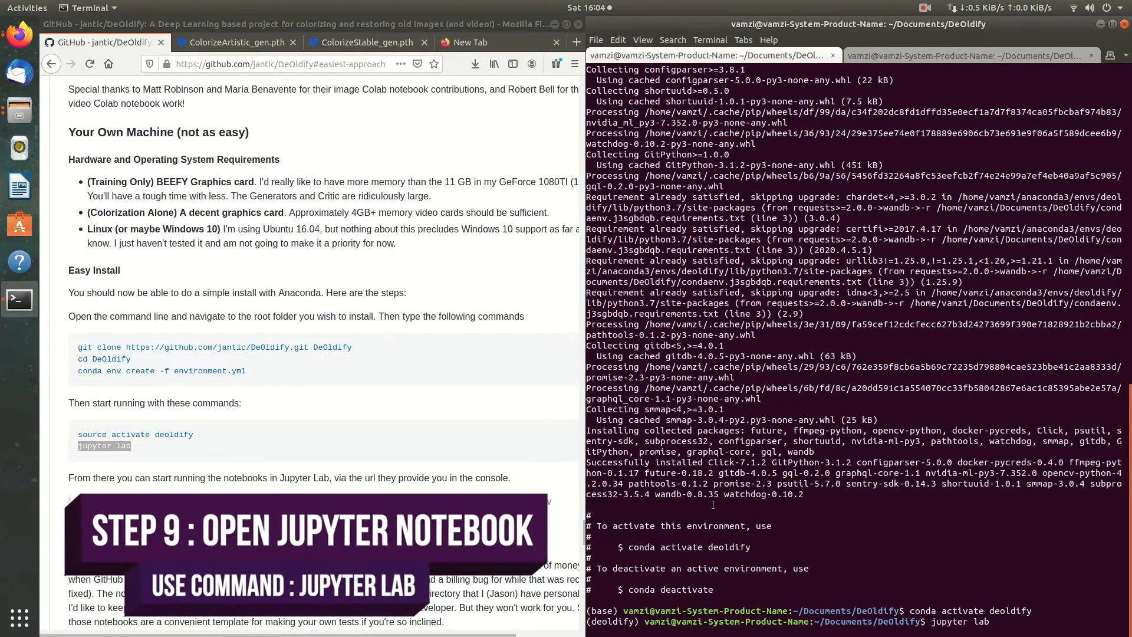
key("Return")
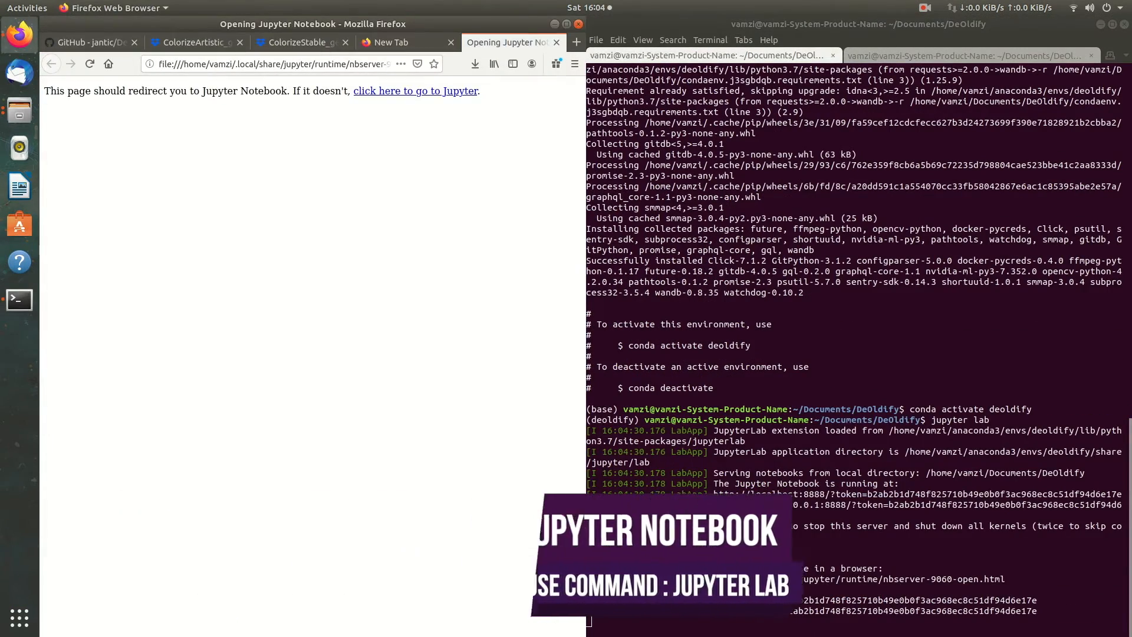
- Open ImageColorizer.ipynb and run its device, import and colorizer-loading cells
left_click(415, 90)
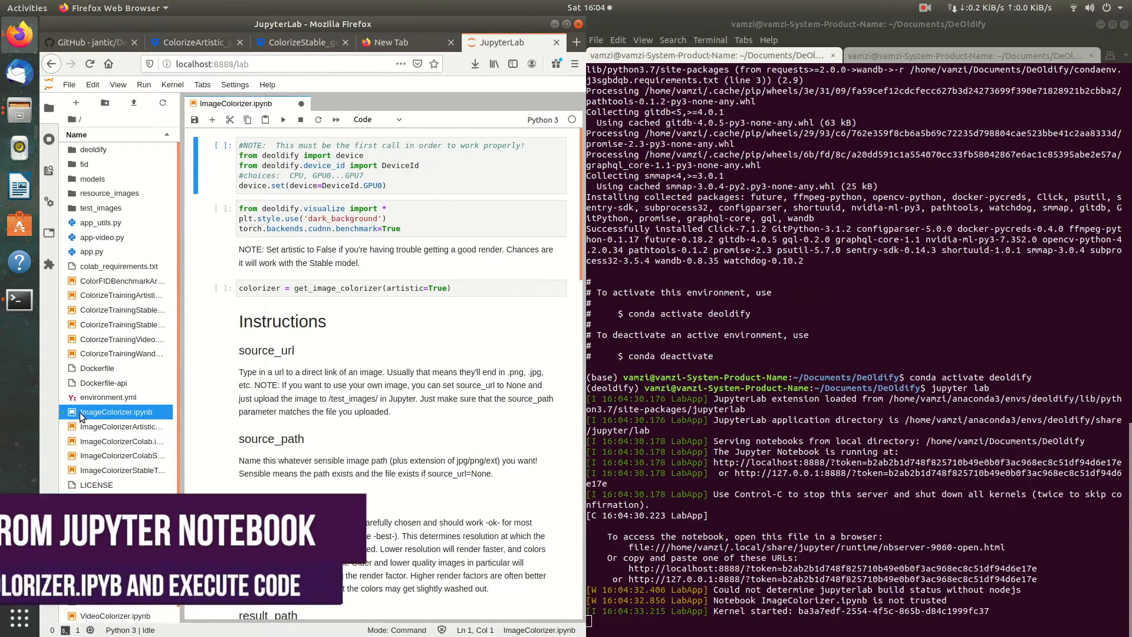
left_click(121, 426)
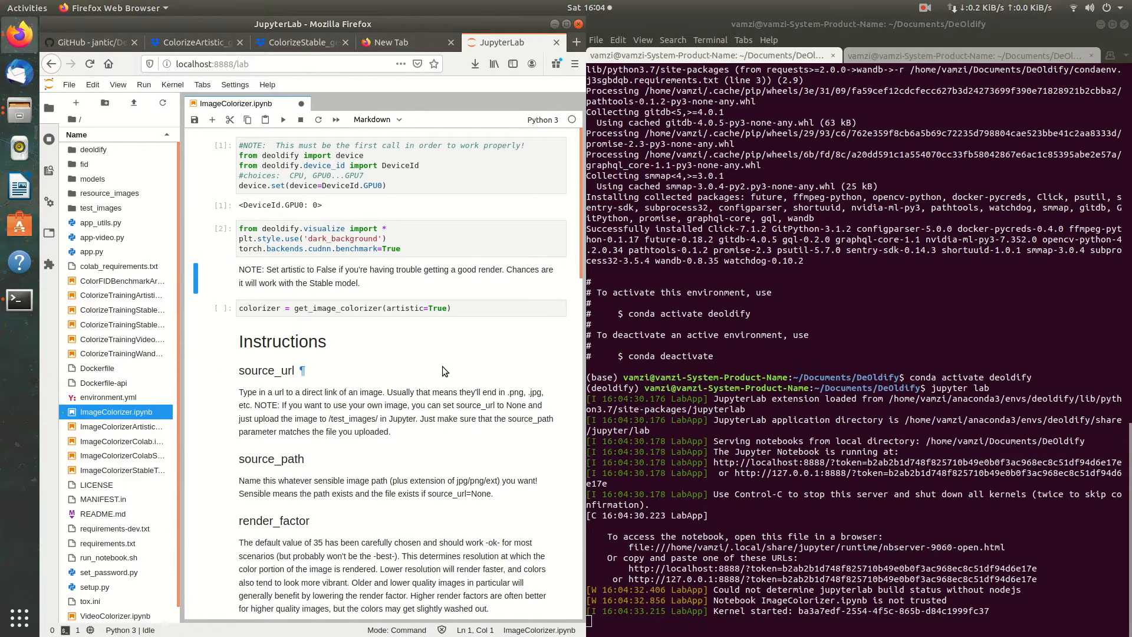
mouse_move(442, 362)
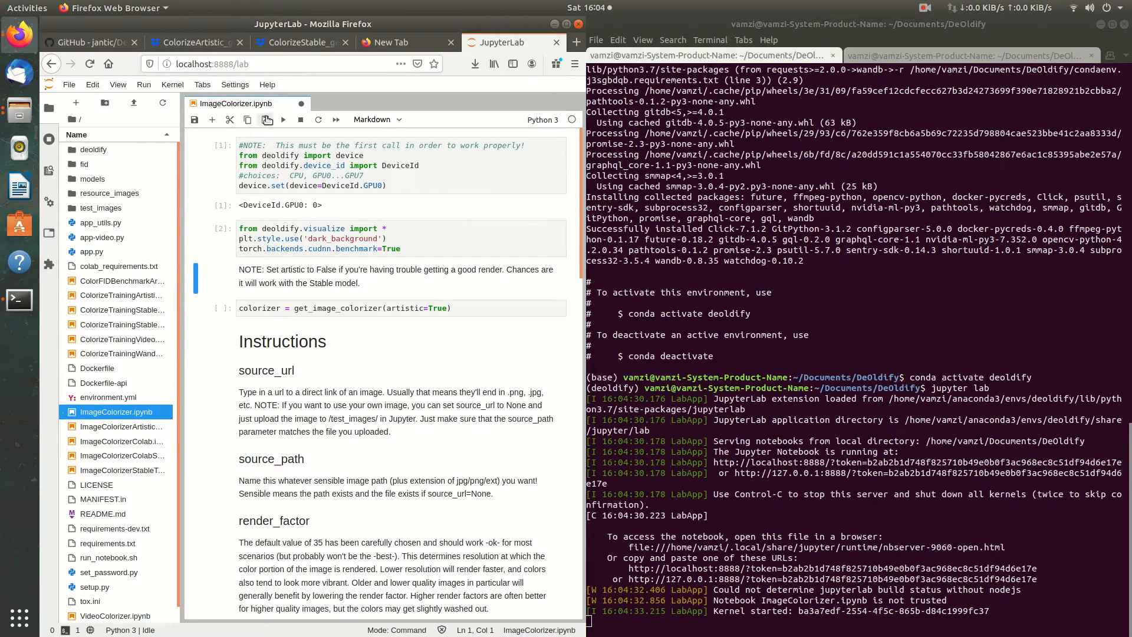
left_click(283, 119)
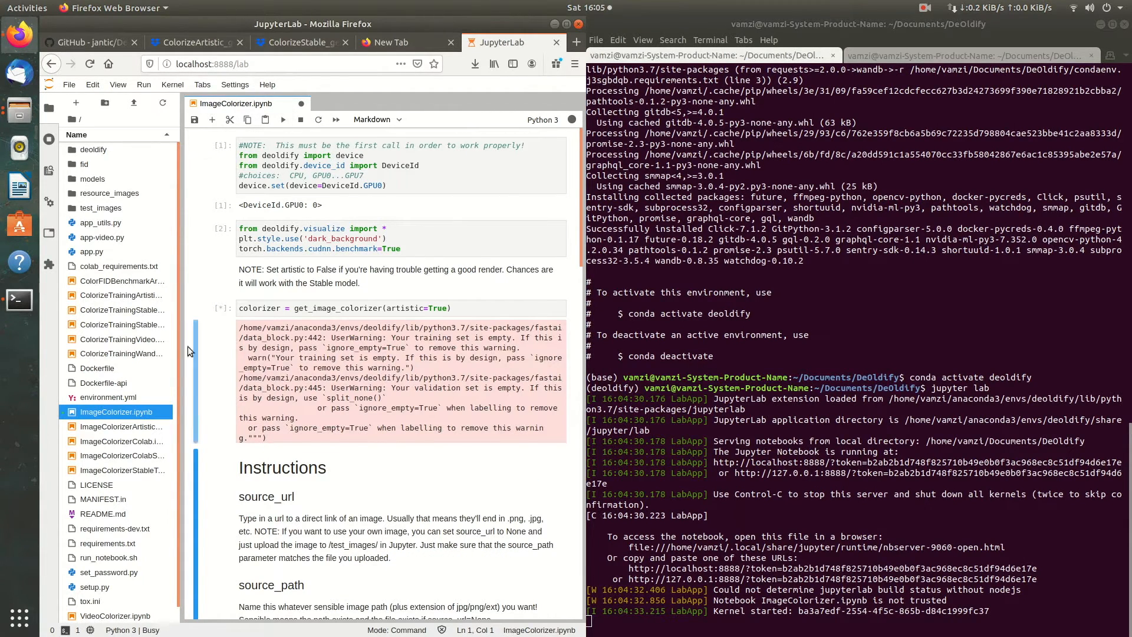
scroll("down", 3)
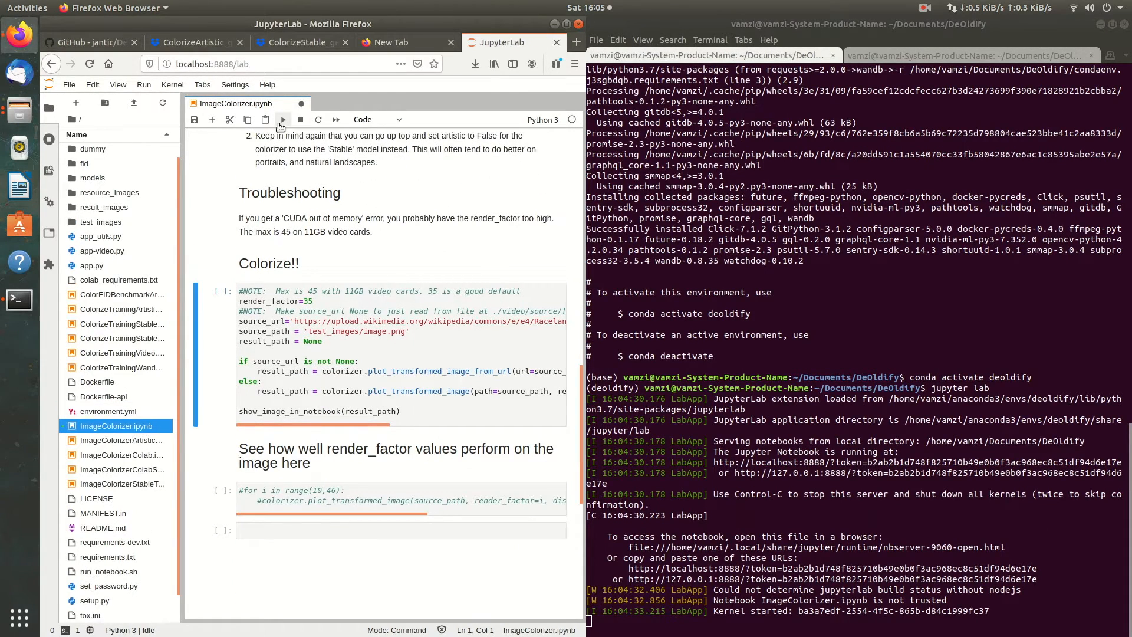
- Run the 'Colorize!!' cell with render factor 35 on the Wikipedia image
left_click(282, 119)
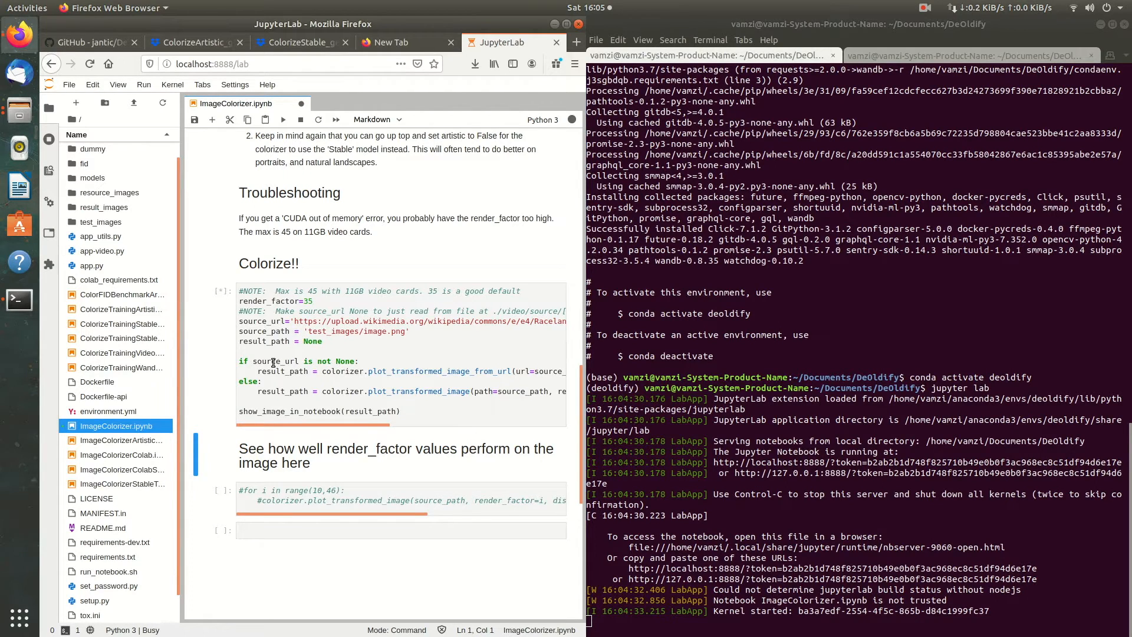
mouse_move(217, 384)
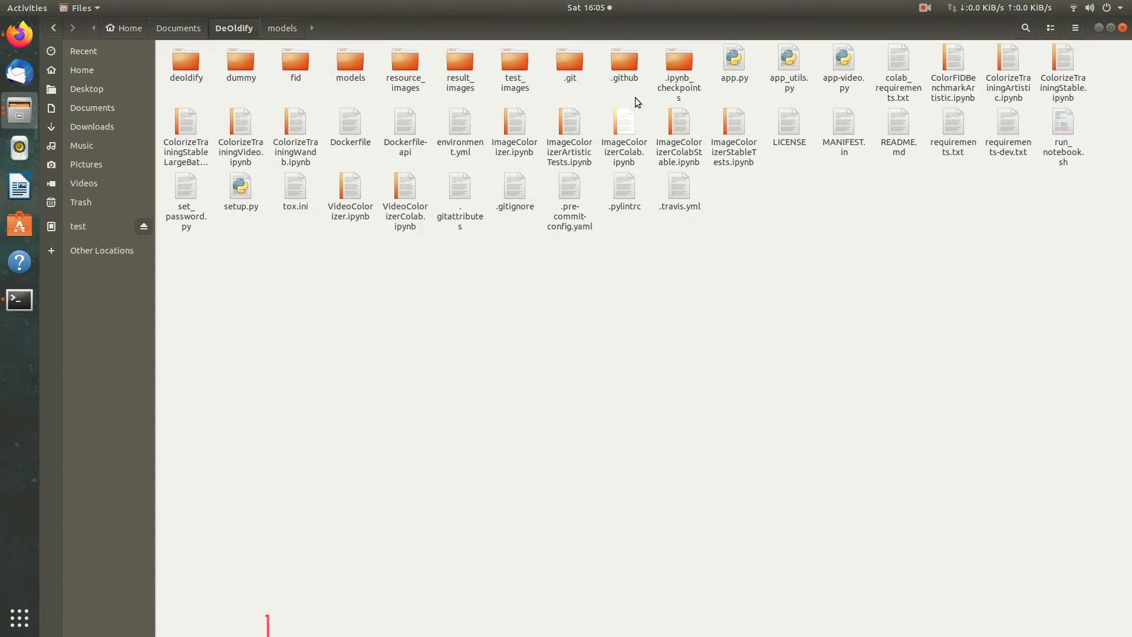
- Open result_images and view the colorized image.png in Image Viewer
double_click(514, 65)
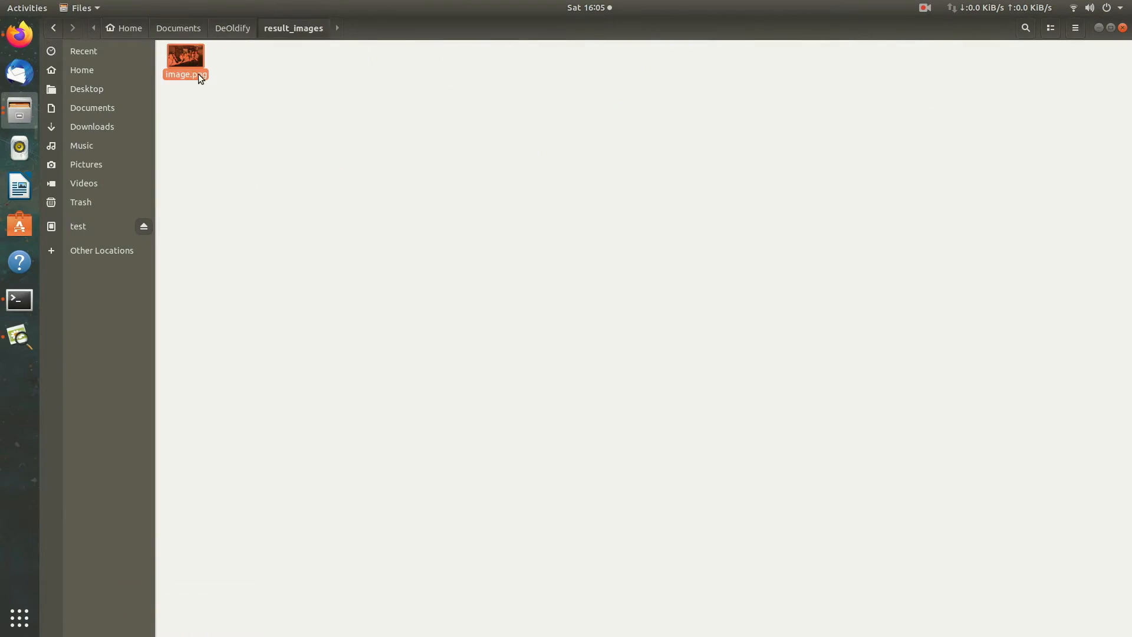
double_click(184, 61)
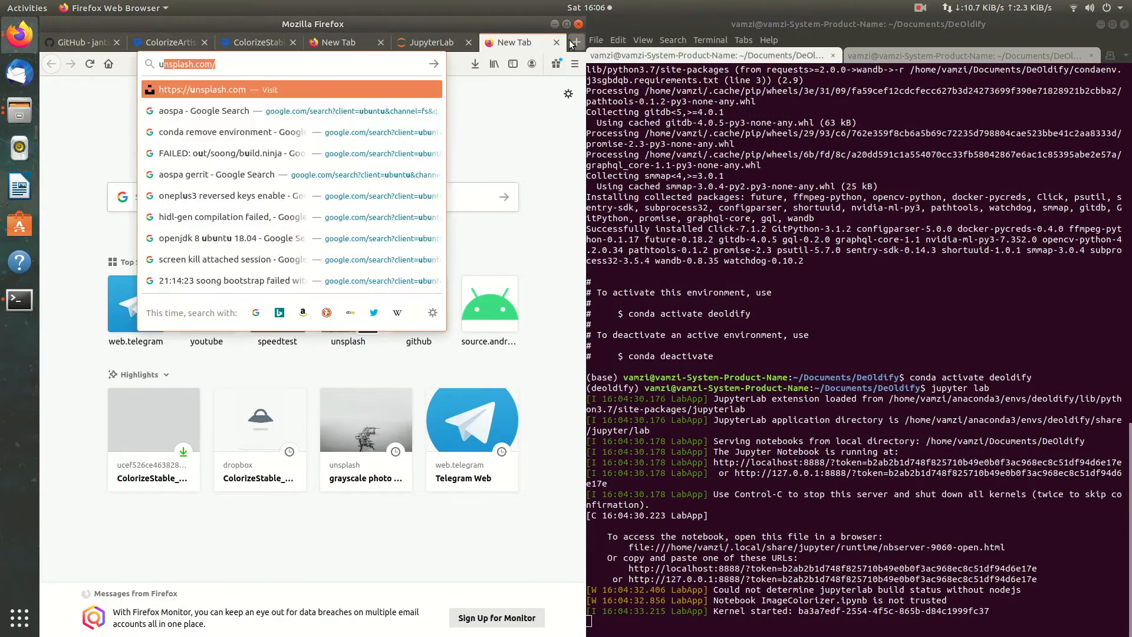
- Go to Unsplash in Firefox and search for a black-and-white photo
type("upspla")
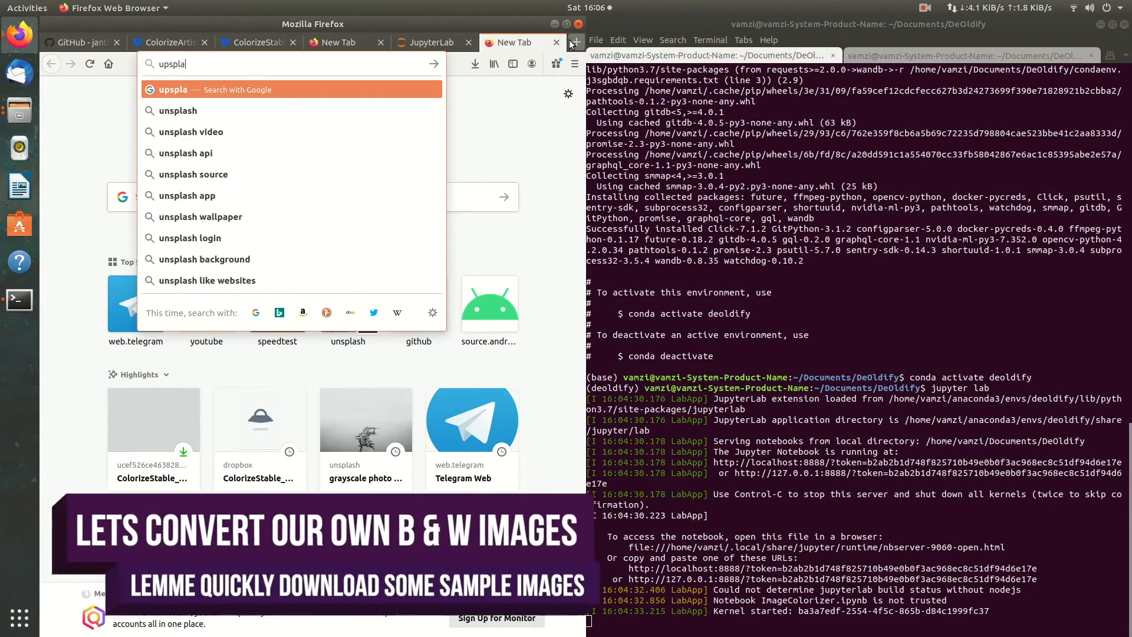
type("sh.com")
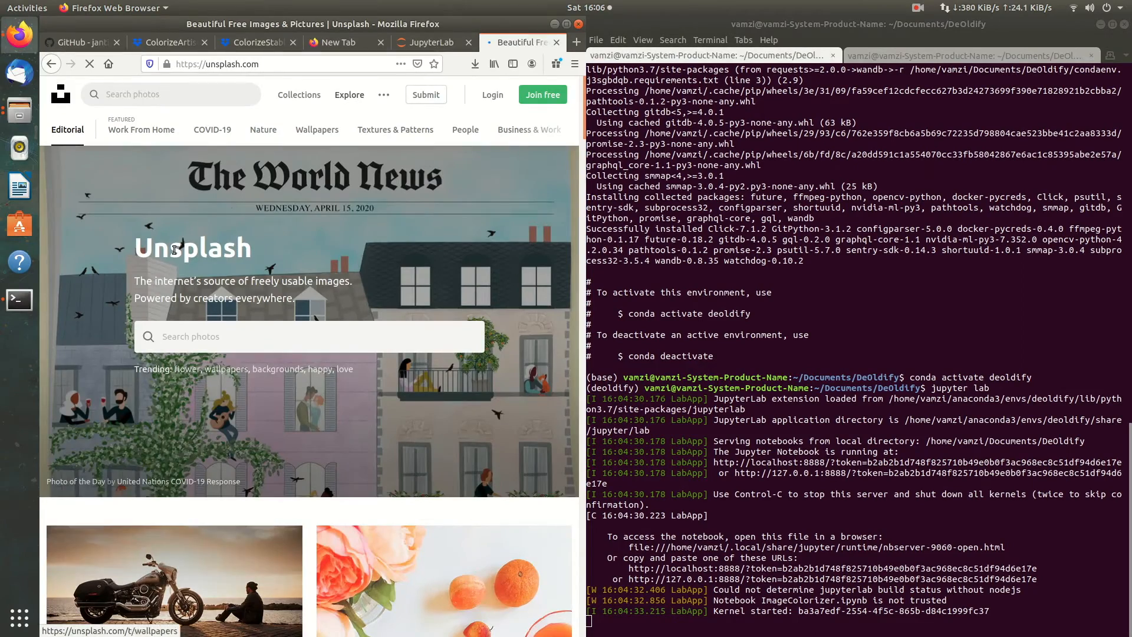
type("b")
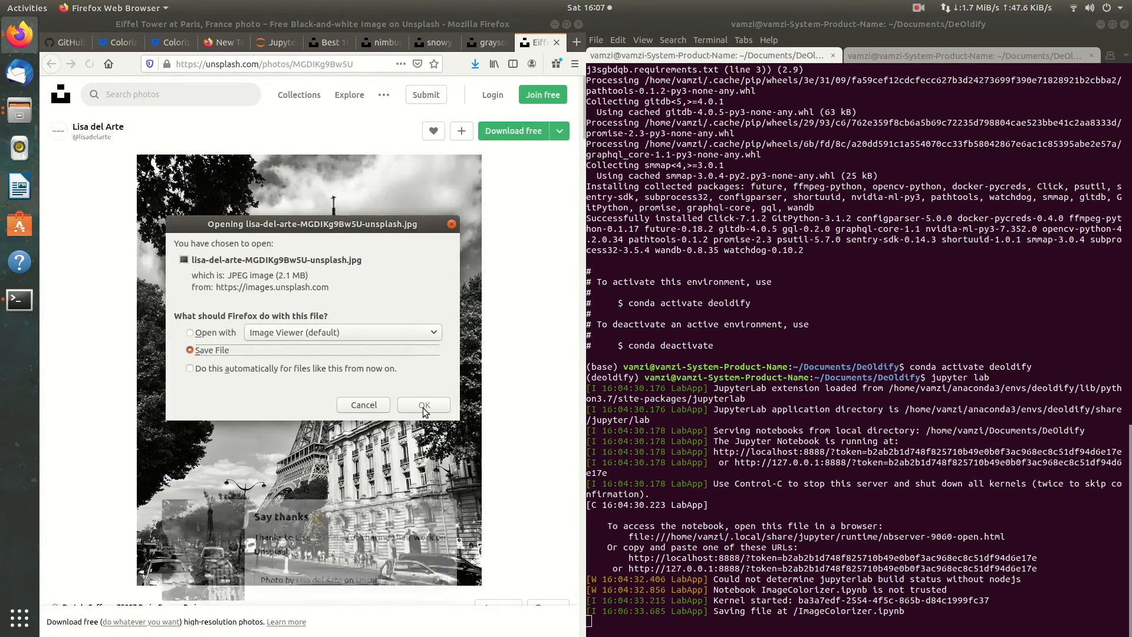
- Save the Eiffel Tower photo, copy four Unsplash photos into DeOldify/test_images, and preview it
left_click(423, 405)
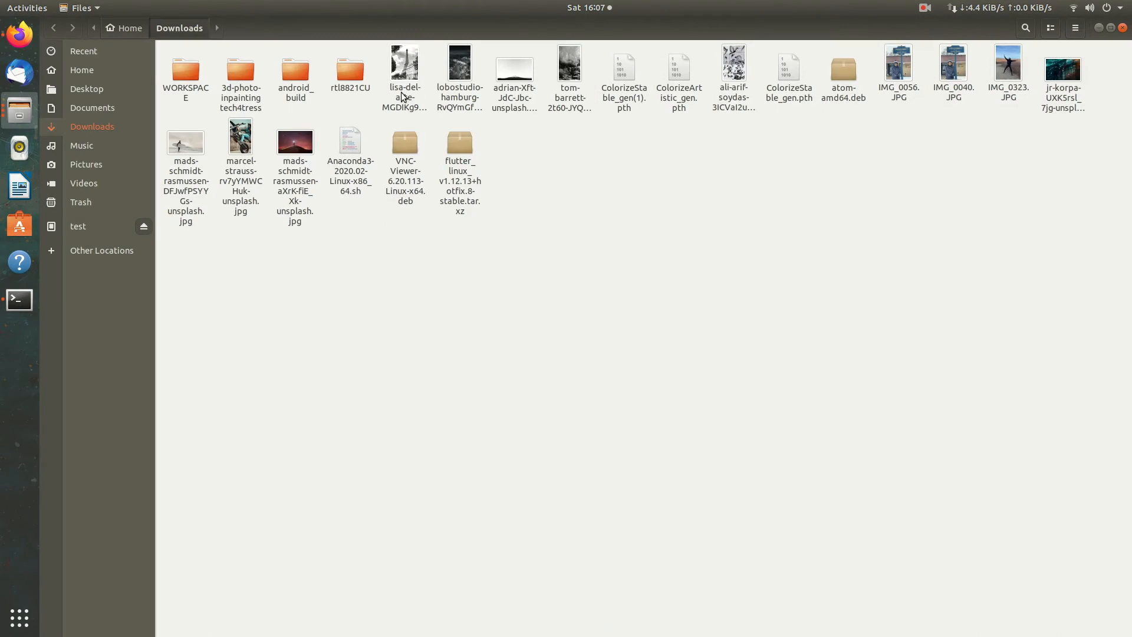
left_click(569, 80)
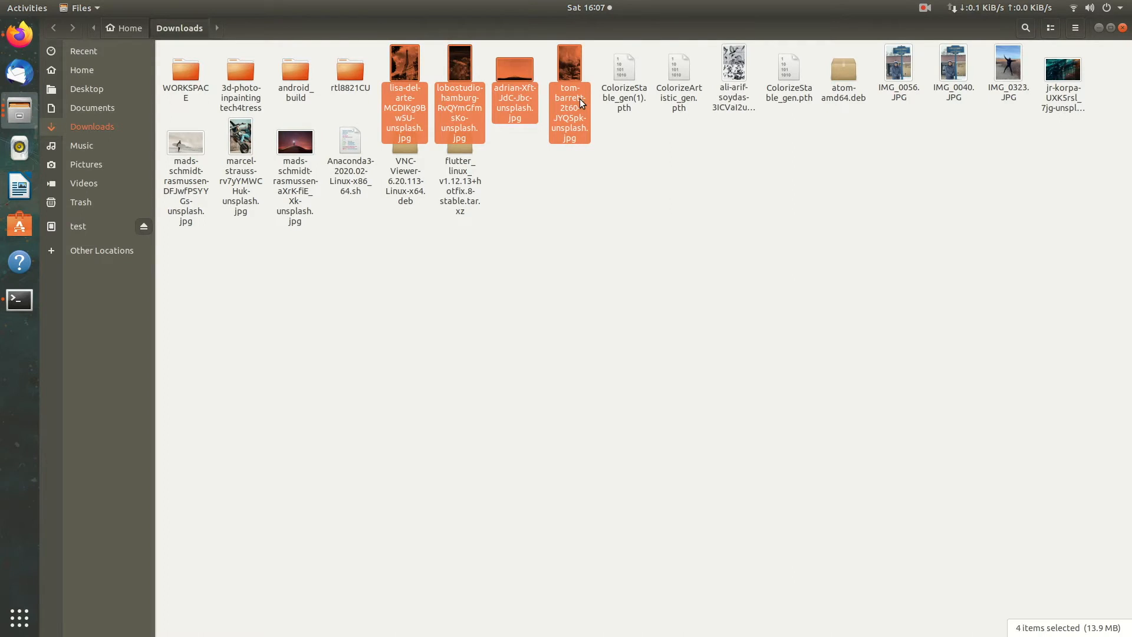
left_click(93, 107)
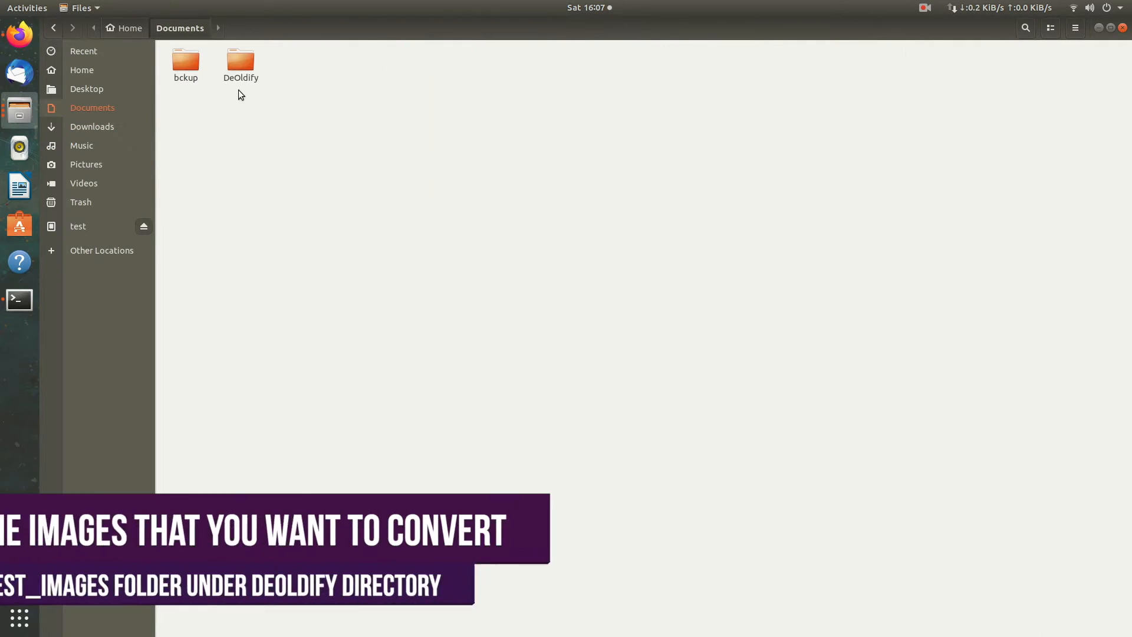
double_click(240, 65)
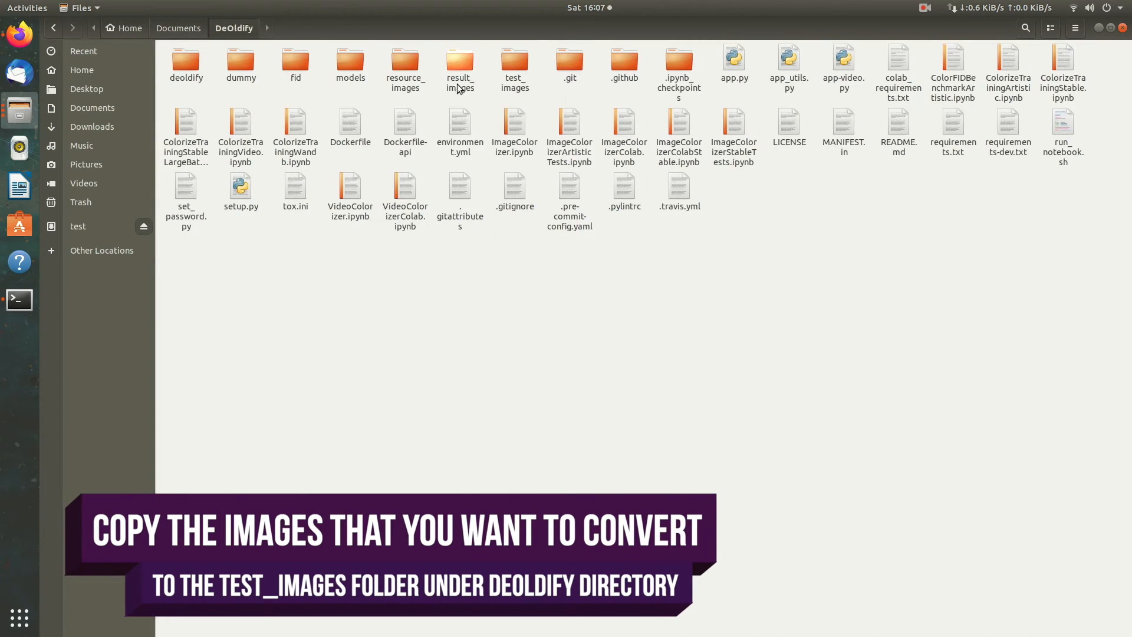
double_click(514, 68)
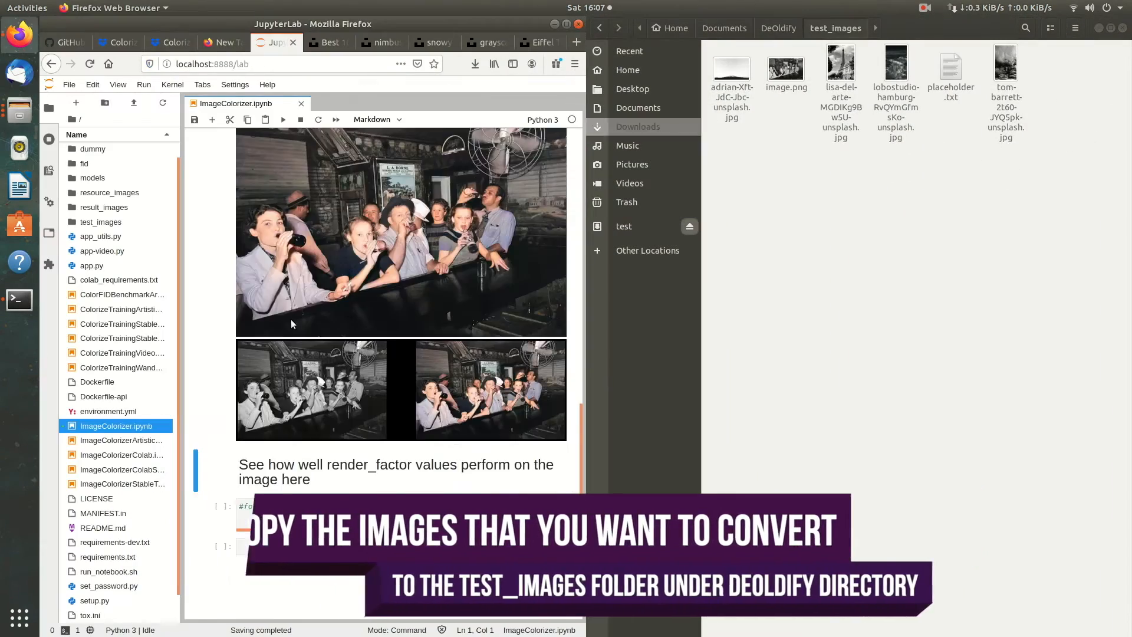
double_click(840, 61)
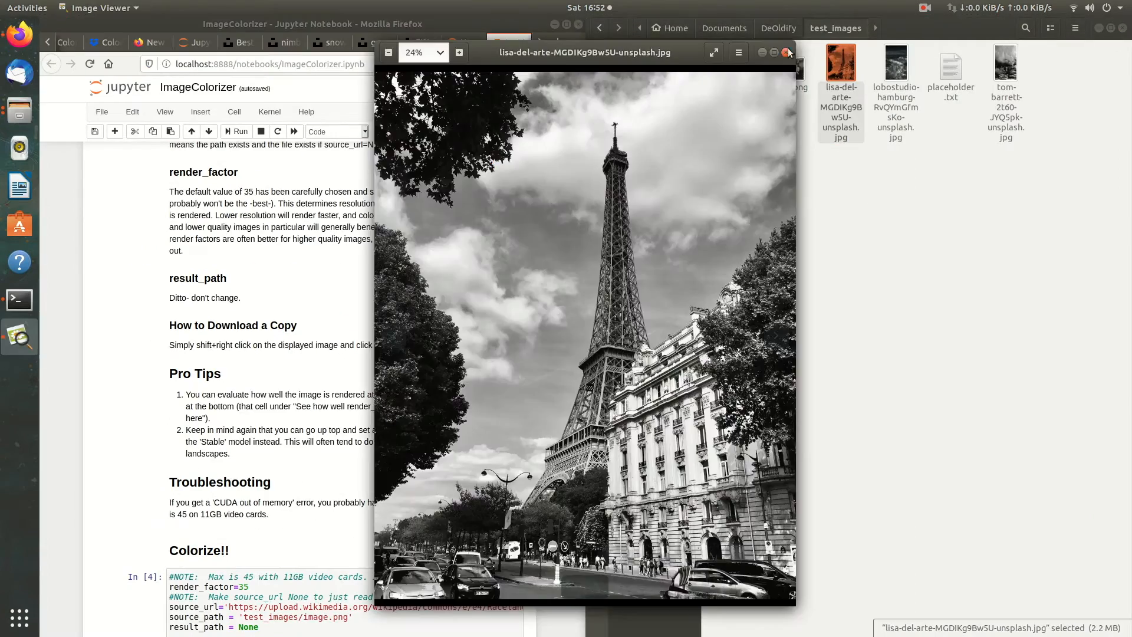
left_click(786, 52)
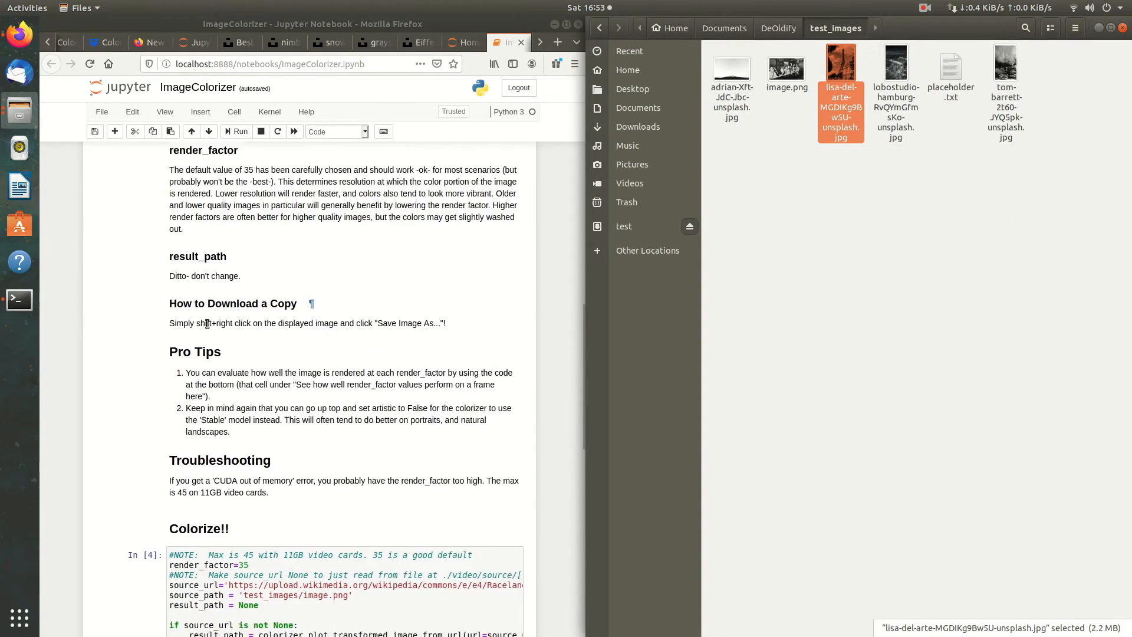
scroll("down", 3)
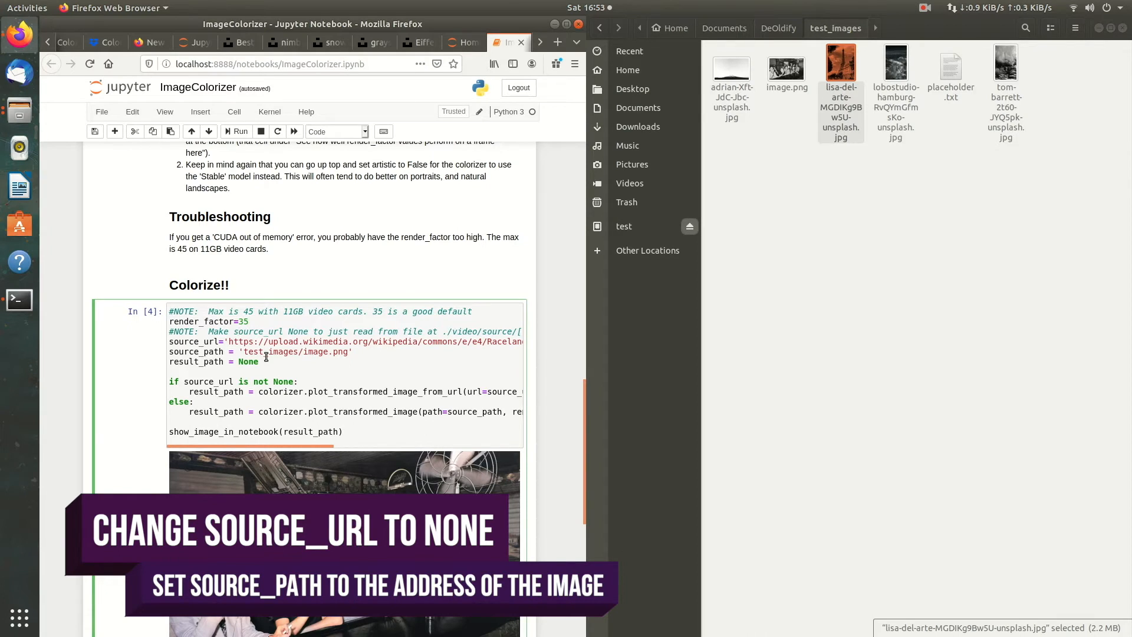
- Set source_url None, source_path './test_images/lisa-del-arte-MGDIKg9Bw5U-unsplash.jpg', and rerun the cells
double_click(295, 331)
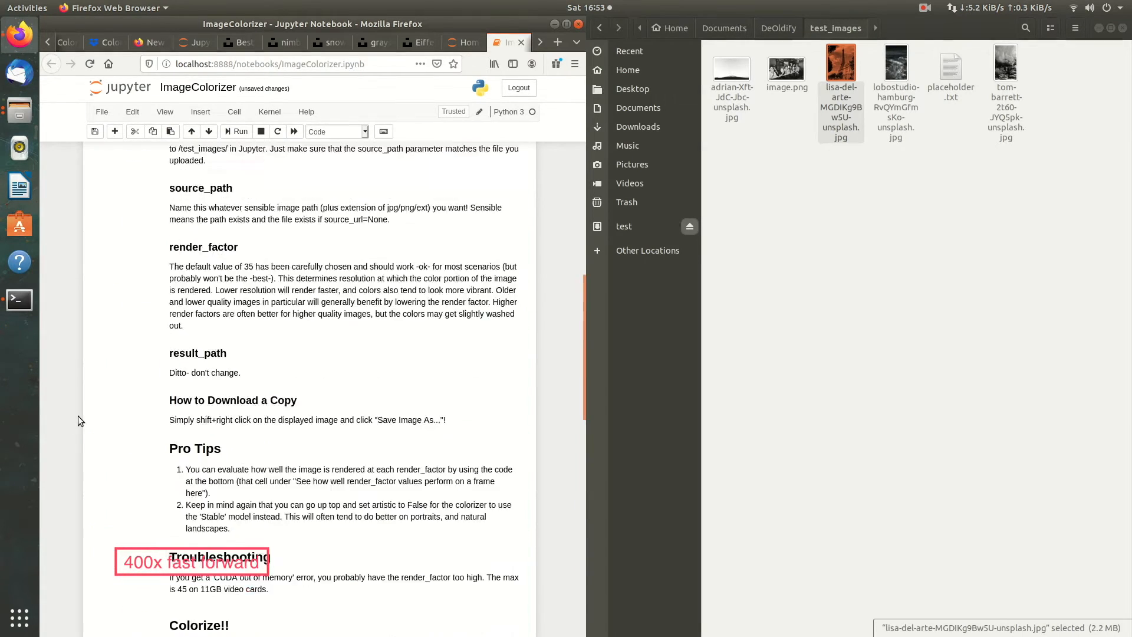
left_click(239, 131)
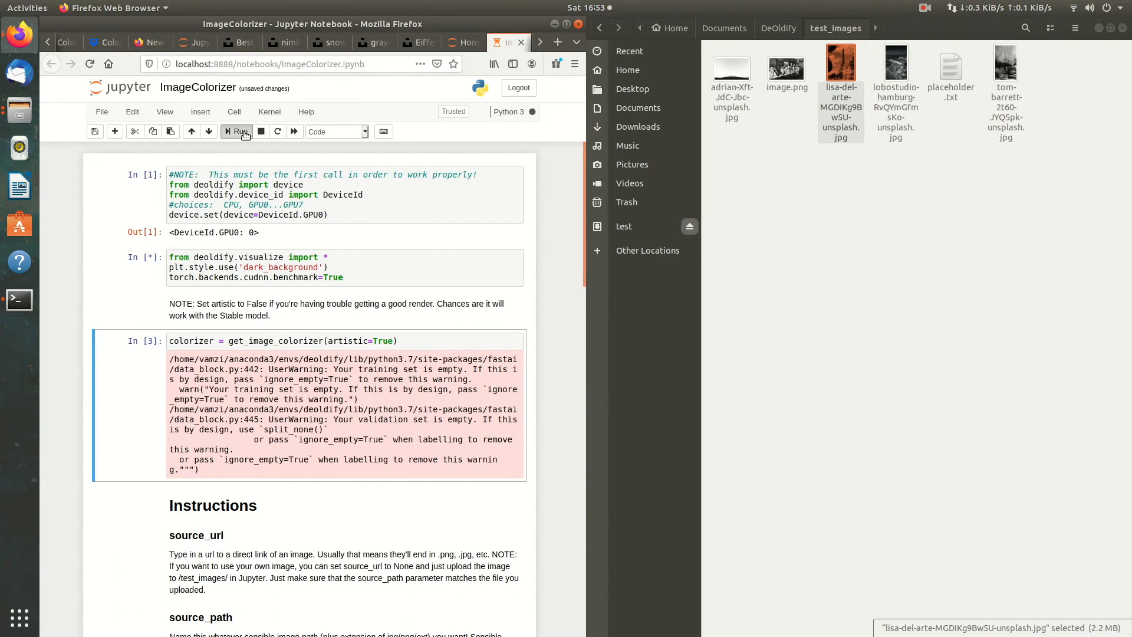
scroll("down", 3)
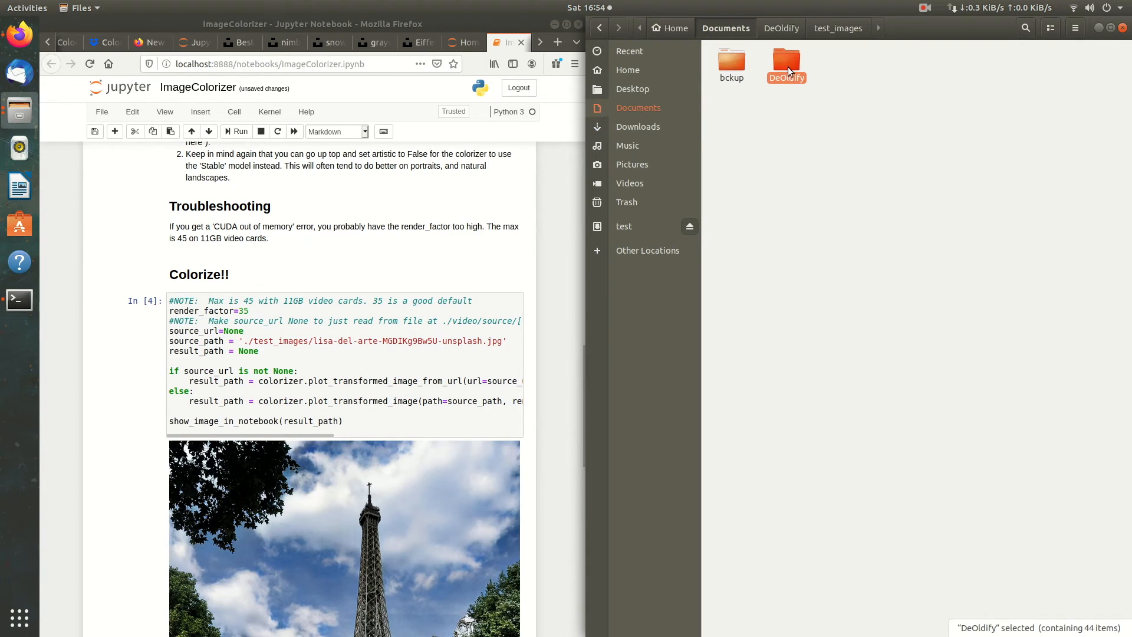
- Zoom into the black-and-white and colorized Eiffel Tower photos in two Image Viewer windows
double_click(785, 62)
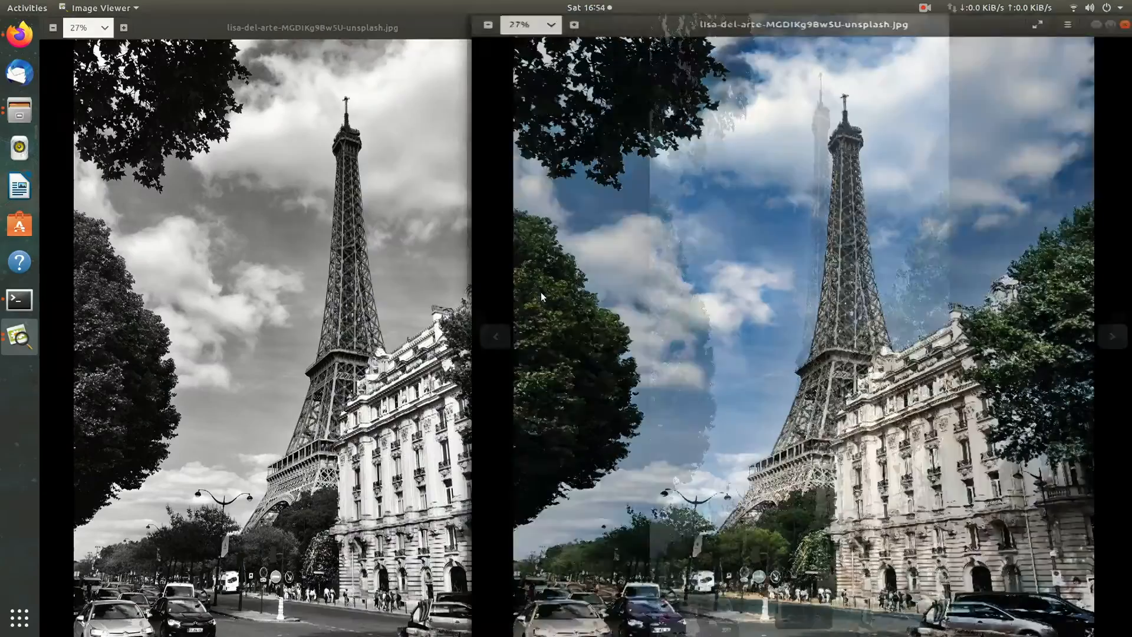
left_click(668, 27)
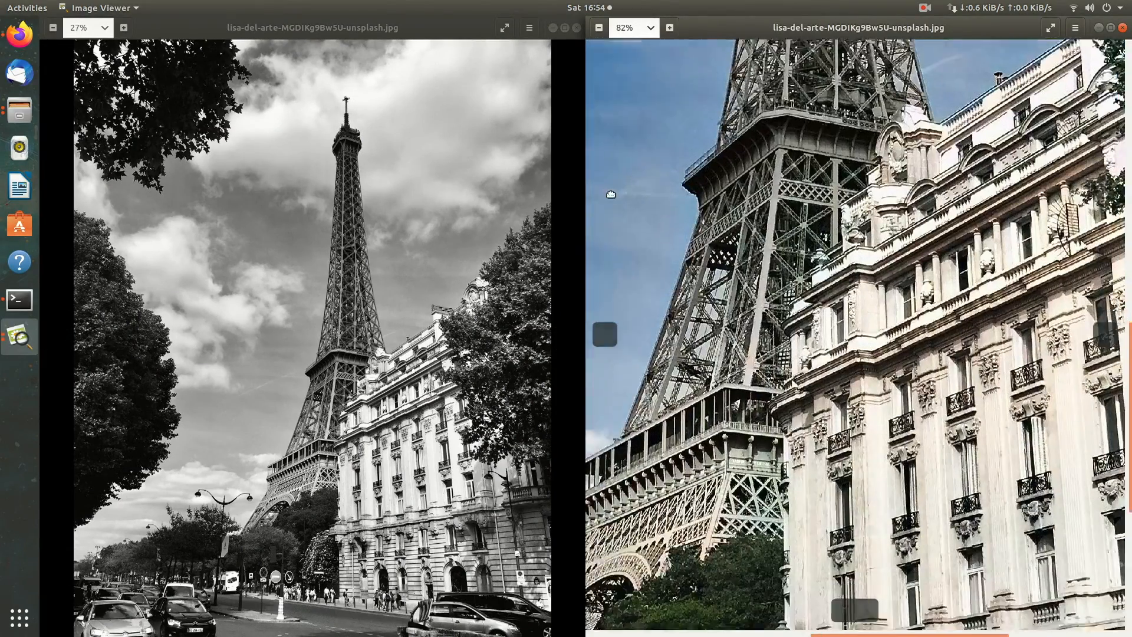
left_click(124, 28)
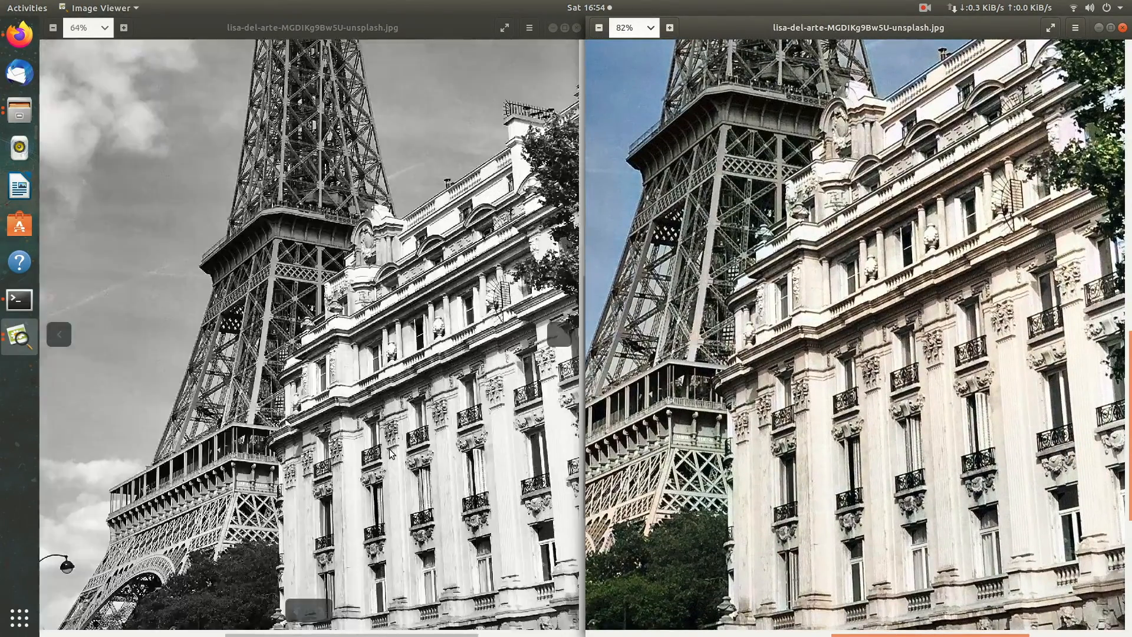
left_click(122, 27)
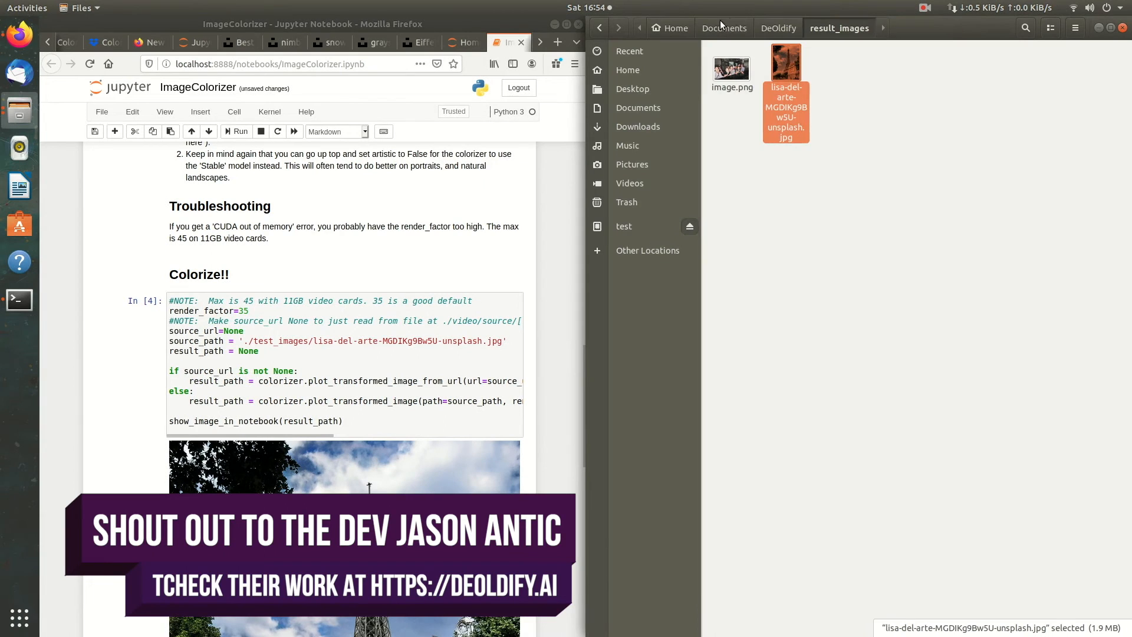
- Go back to test_images and begin renaming adrian-Xft-JdC-Jbc-unsplash.jpg
left_click(778, 28)
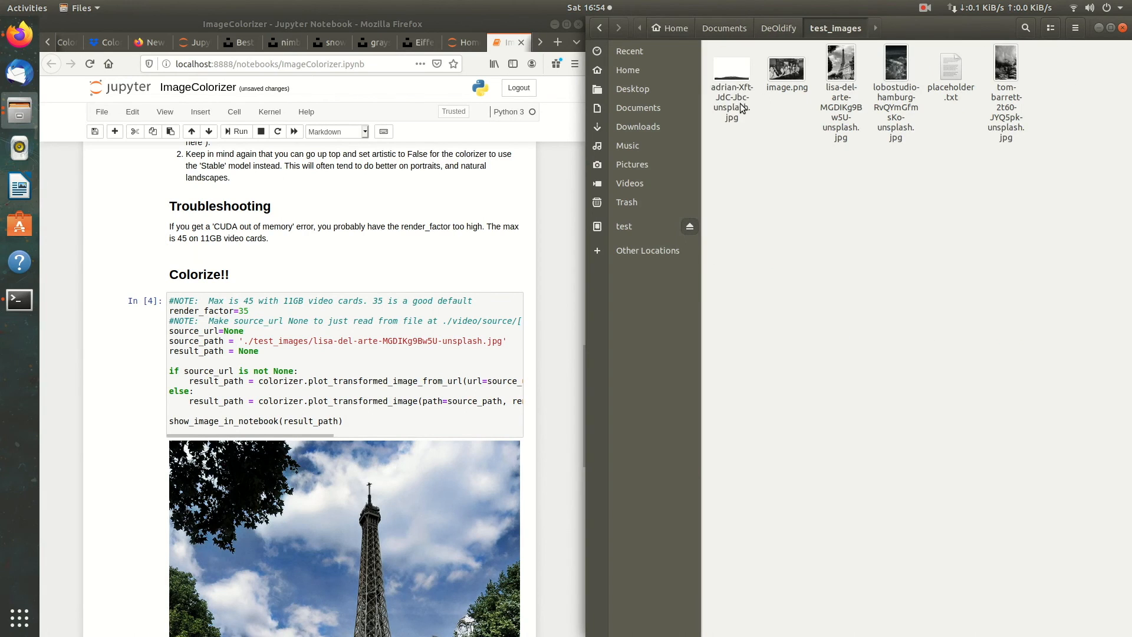
right_click(730, 72)
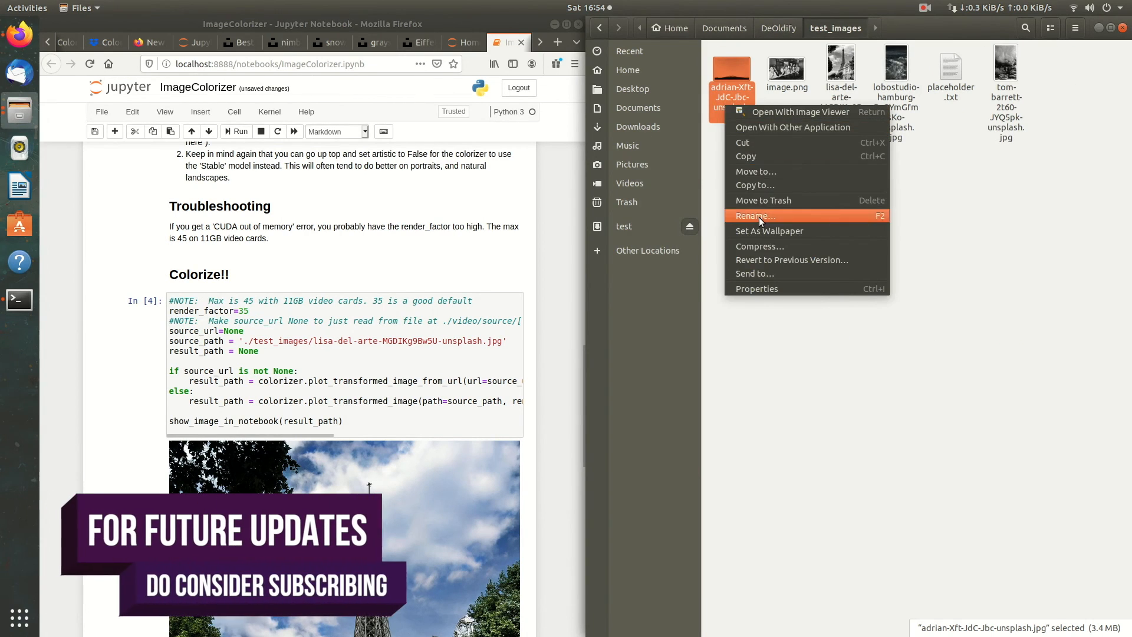
left_click(754, 215)
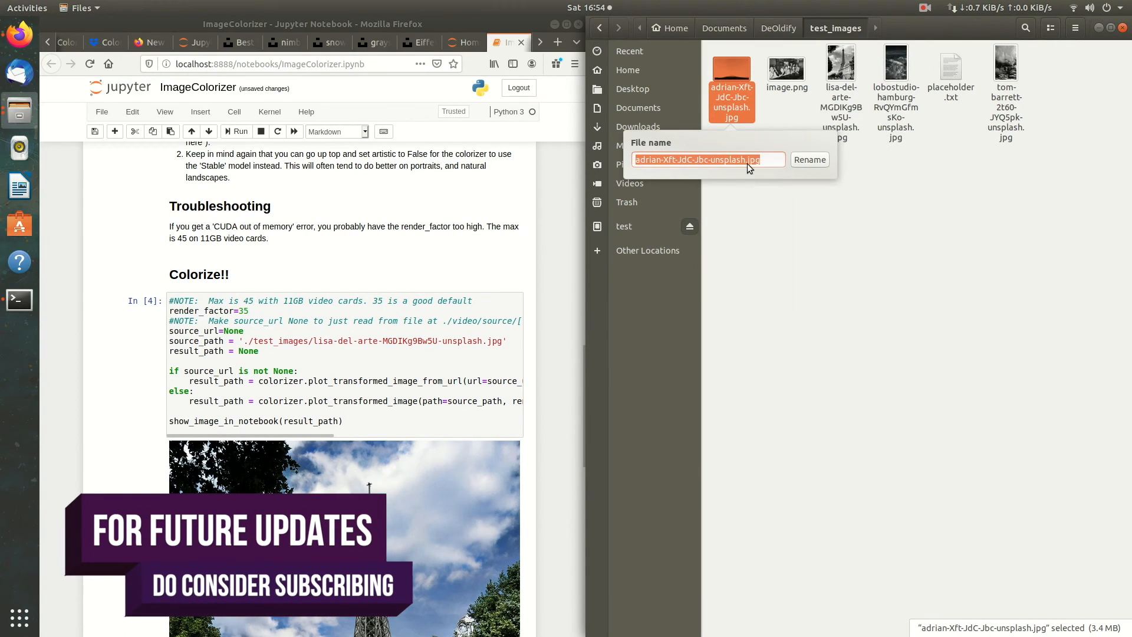